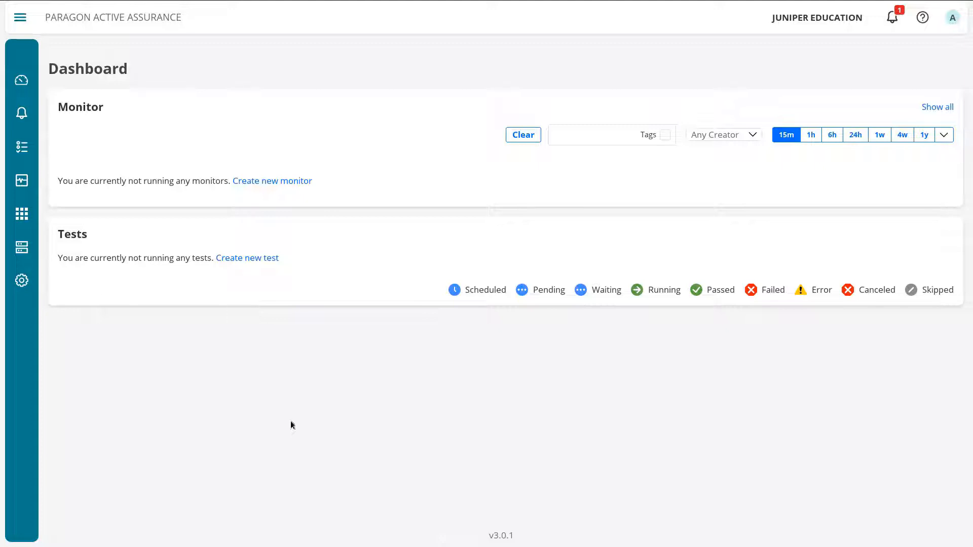
mouse_move(79, 245)
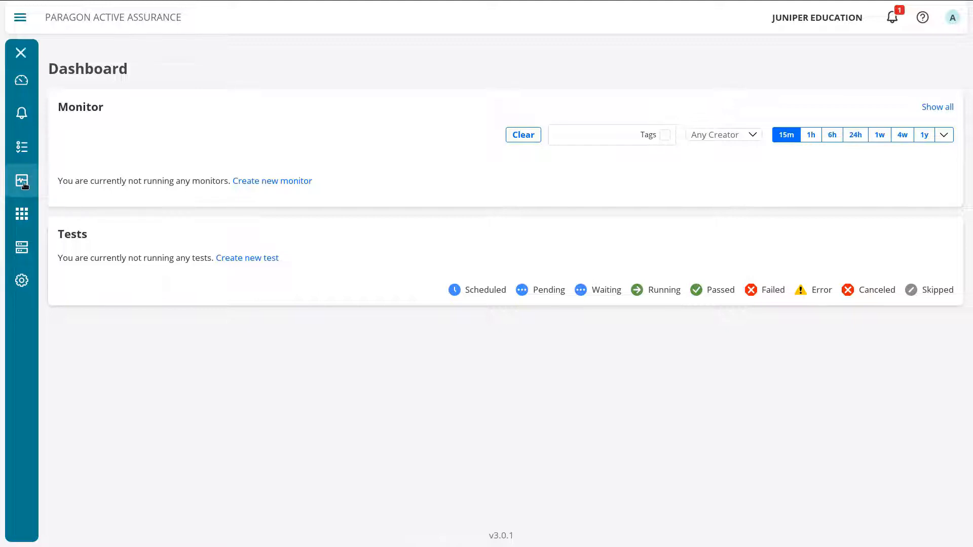
Start a new monitor from the Dashboard and name it 'PathTrace-LB'
left_click(21, 181)
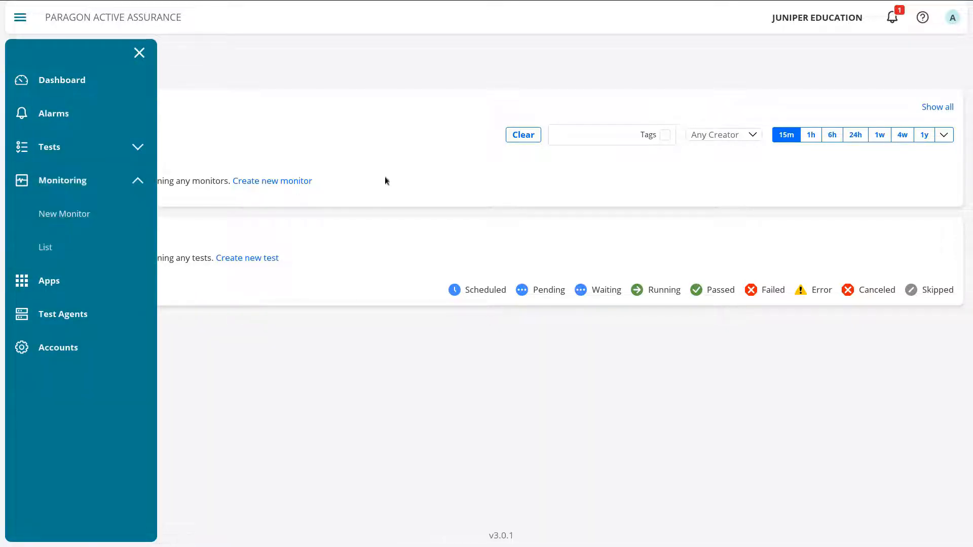
left_click(139, 53)
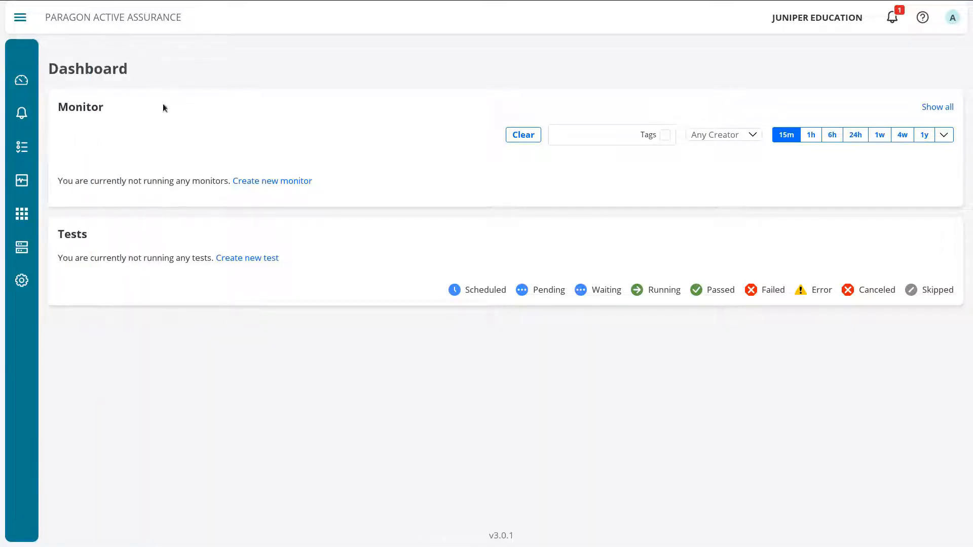
mouse_move(272, 180)
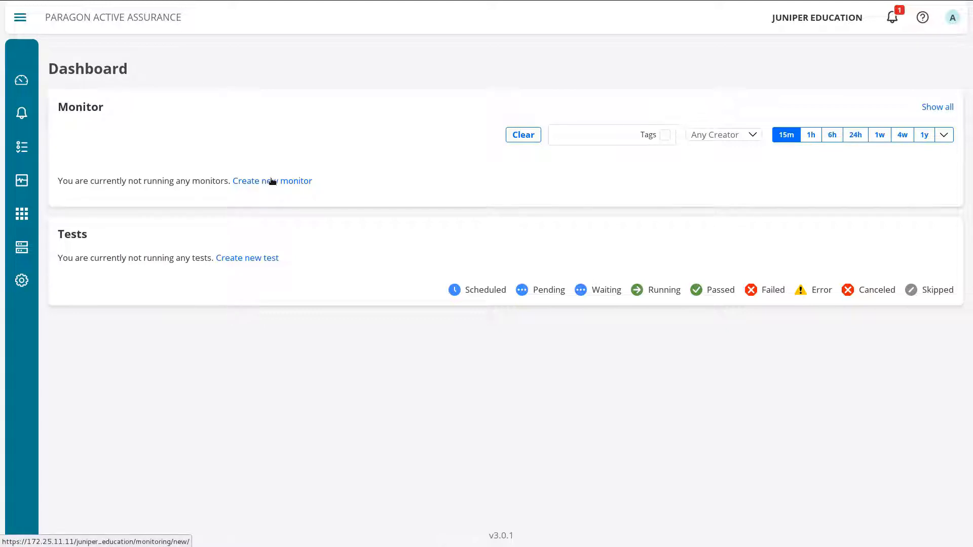
mouse_move(261, 185)
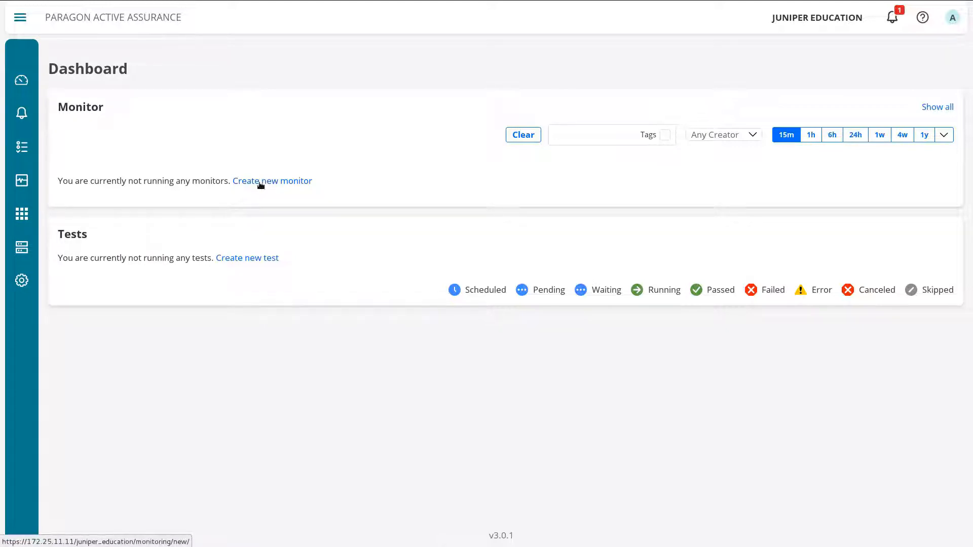
left_click(272, 180)
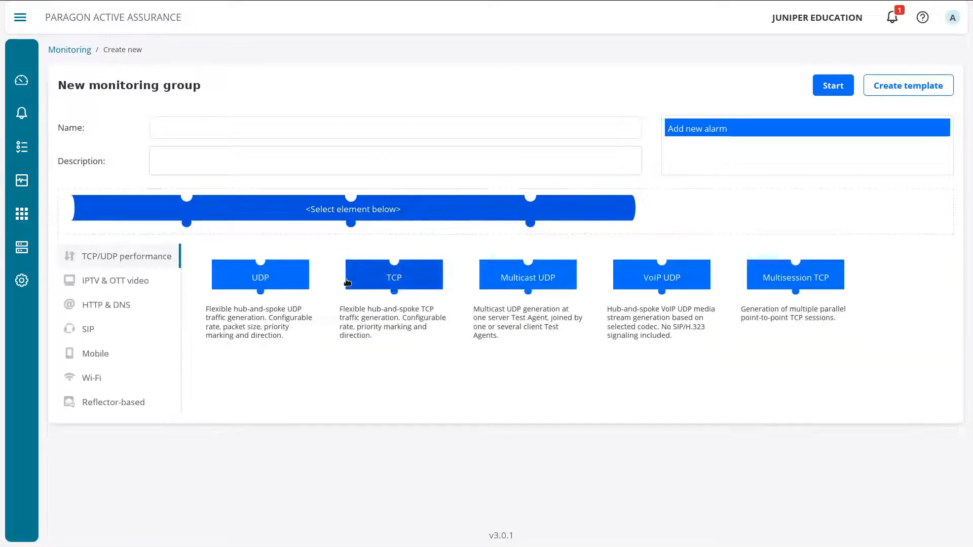
mouse_move(532, 398)
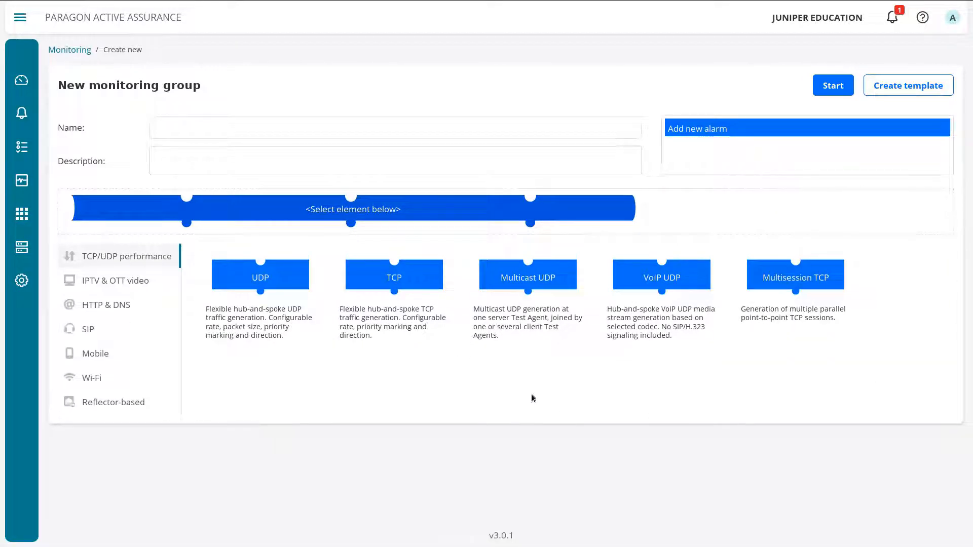
left_click(395, 128)
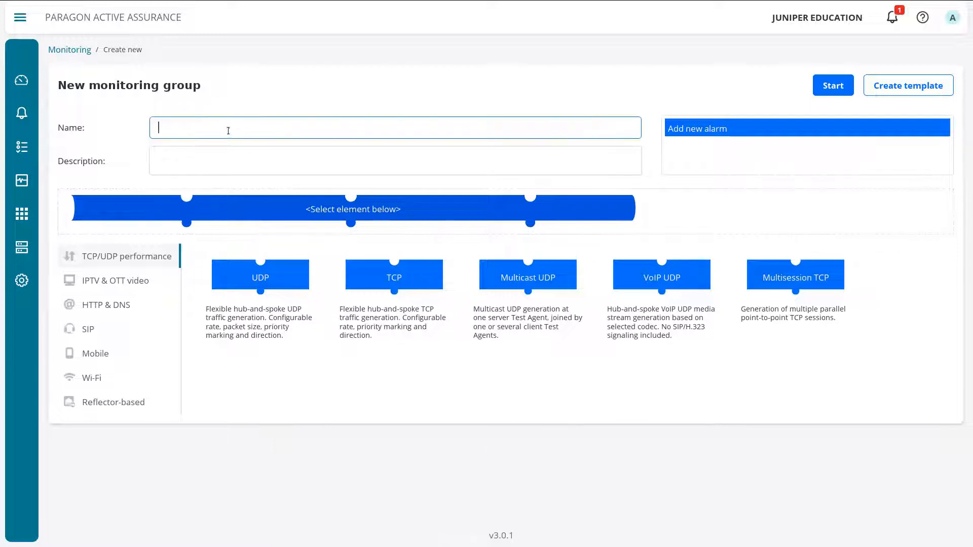
type("Pat")
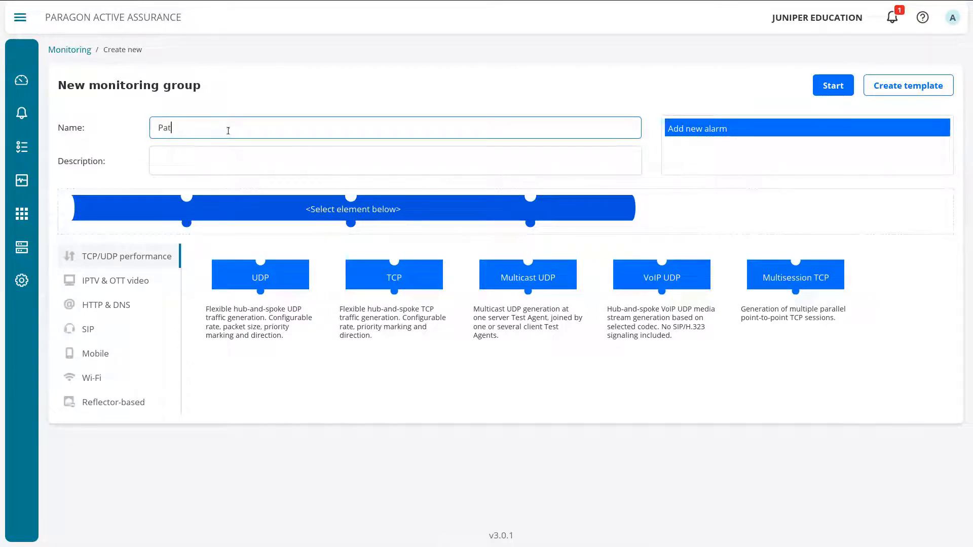
type("hTrace-LB")
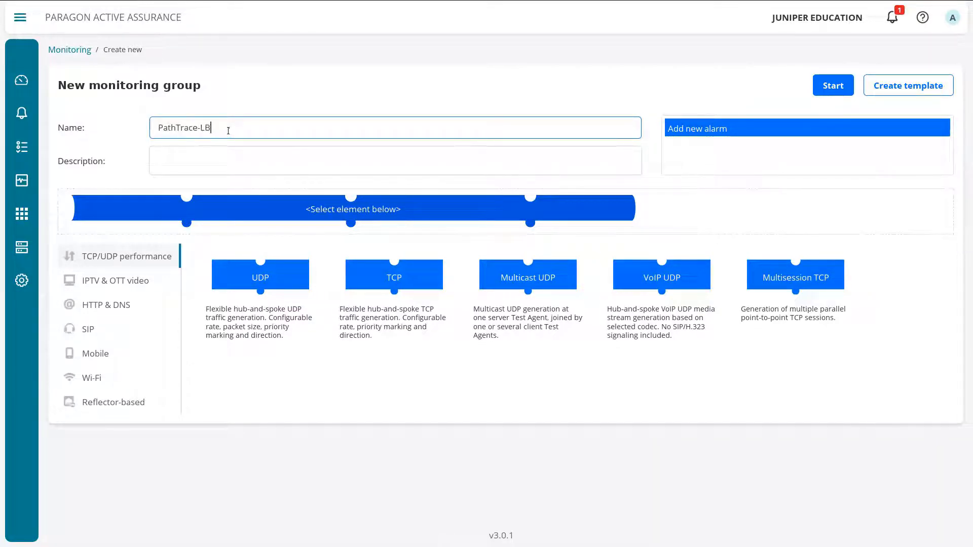
mouse_move(727, 165)
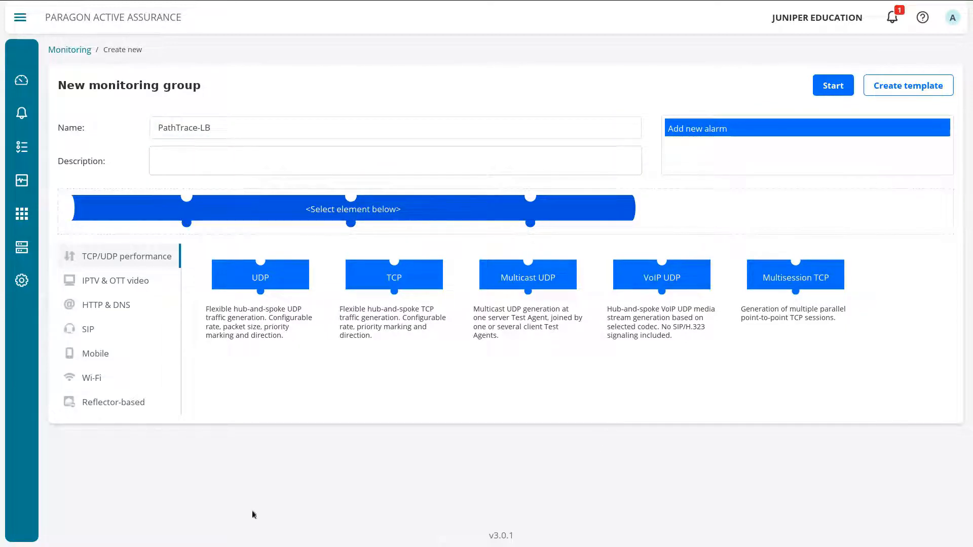
mouse_move(334, 437)
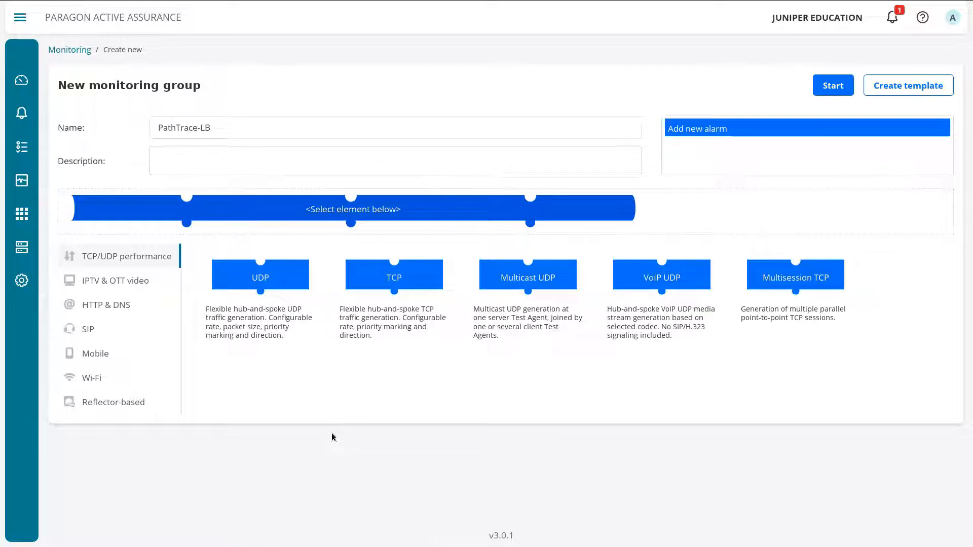
mouse_move(409, 278)
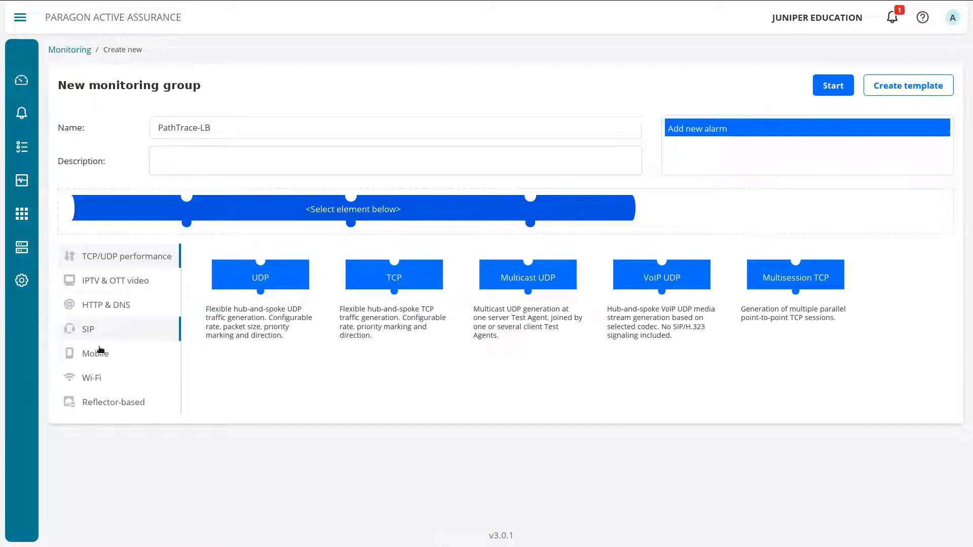
Add a Path Trace element from the Reflector-based category
left_click(114, 402)
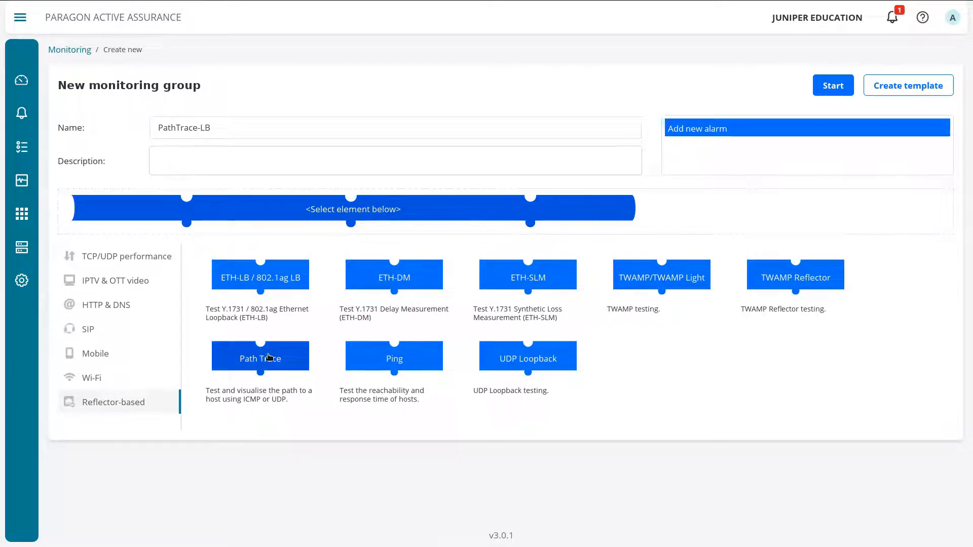
left_click(260, 358)
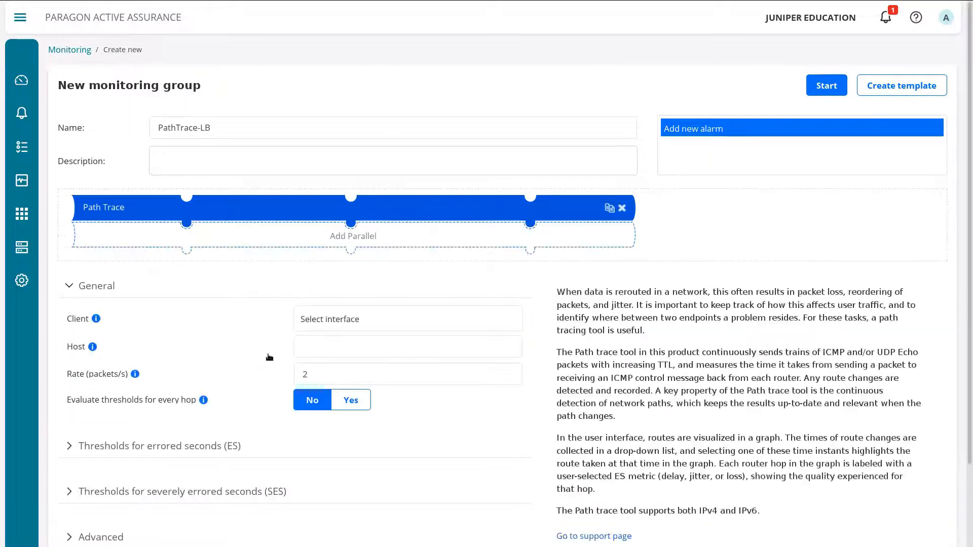
mouse_move(392, 185)
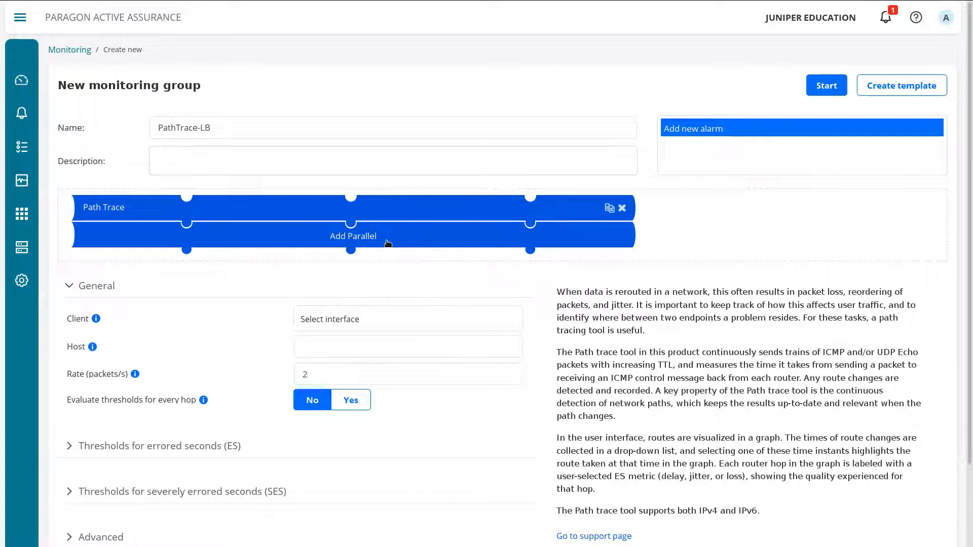
Set Path Trace client to TA-1 eth1, host 172.29.6.100, rate 10 packets/s
left_click(407, 319)
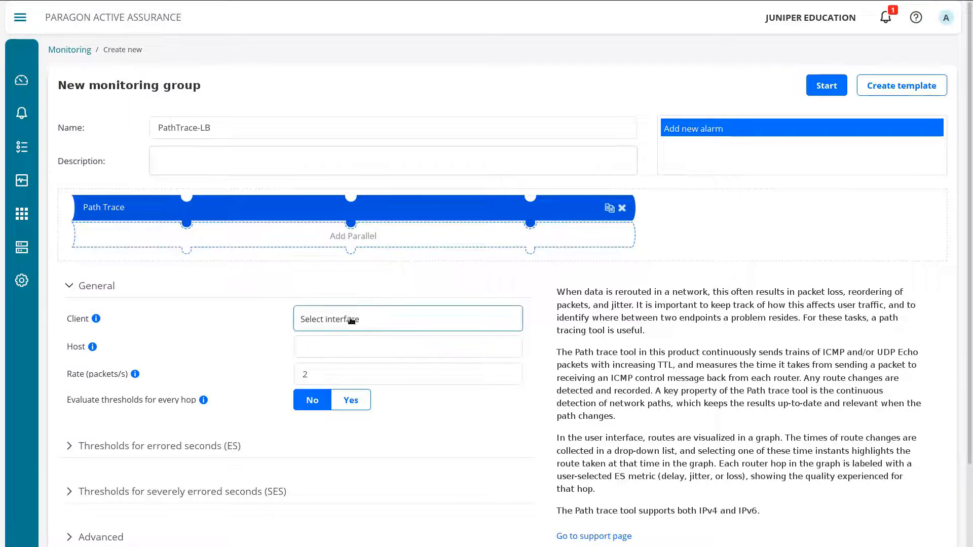
left_click(408, 318)
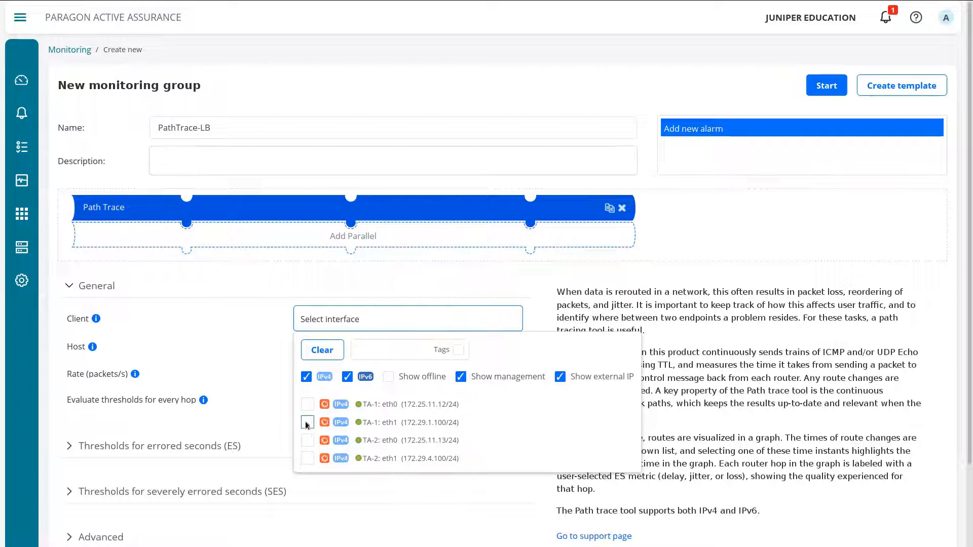
left_click(307, 422)
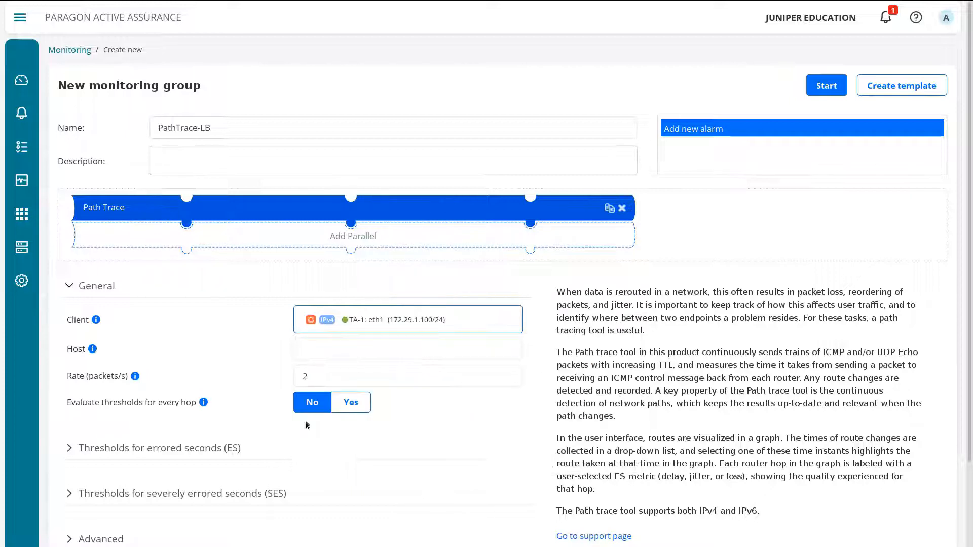
left_click(407, 348)
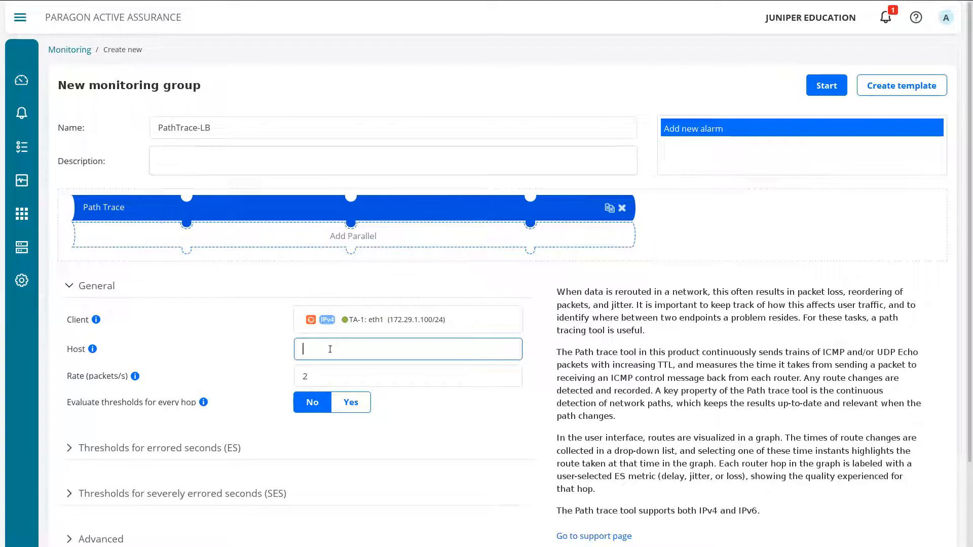
type("17")
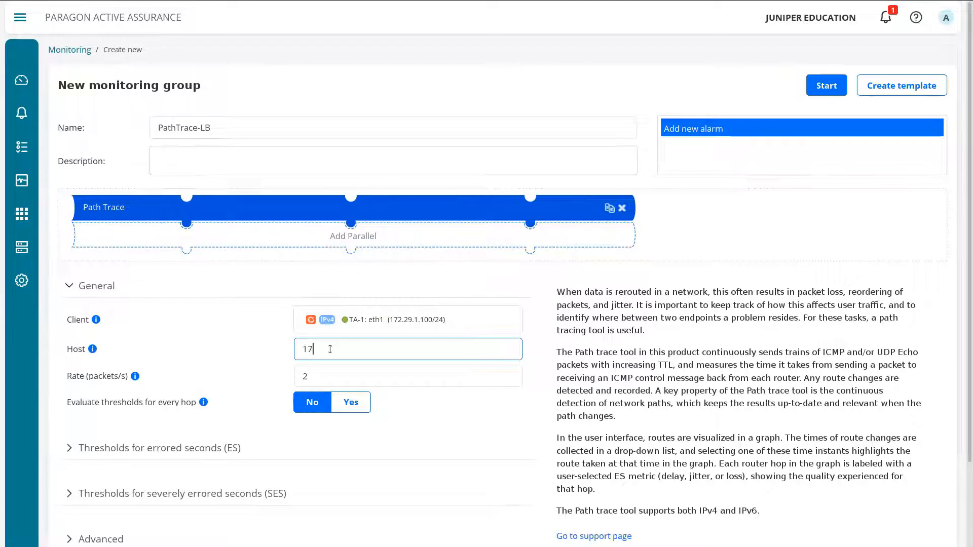
type("172.29.6.1")
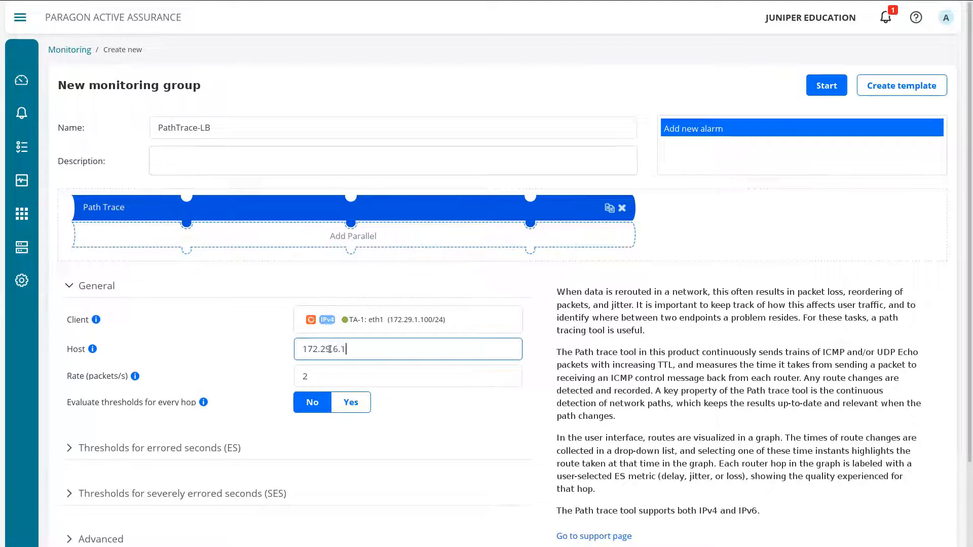
type("00")
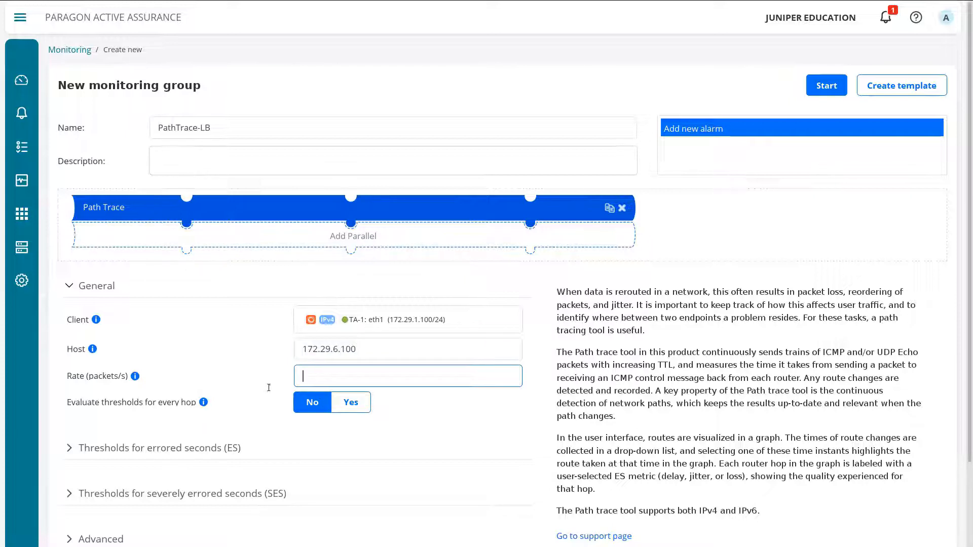
type("10")
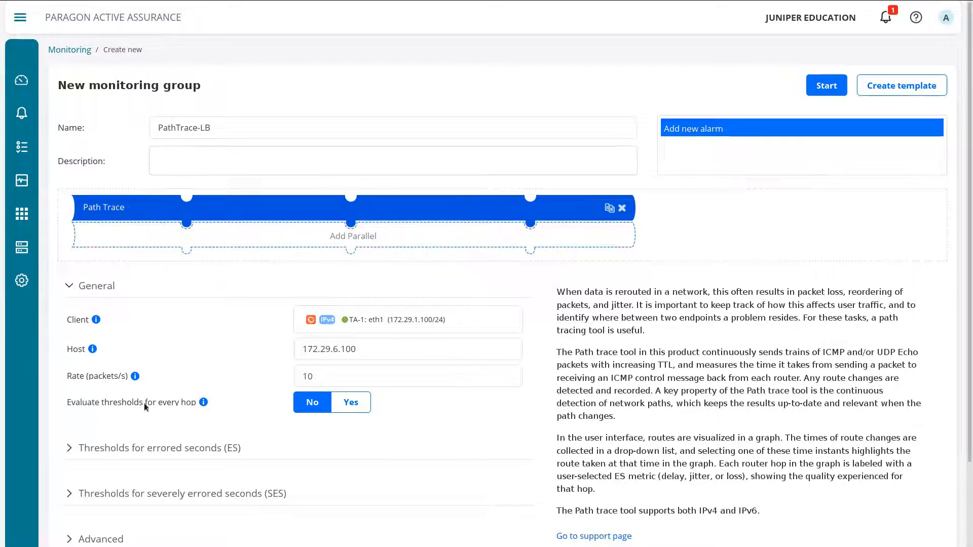
mouse_move(202, 403)
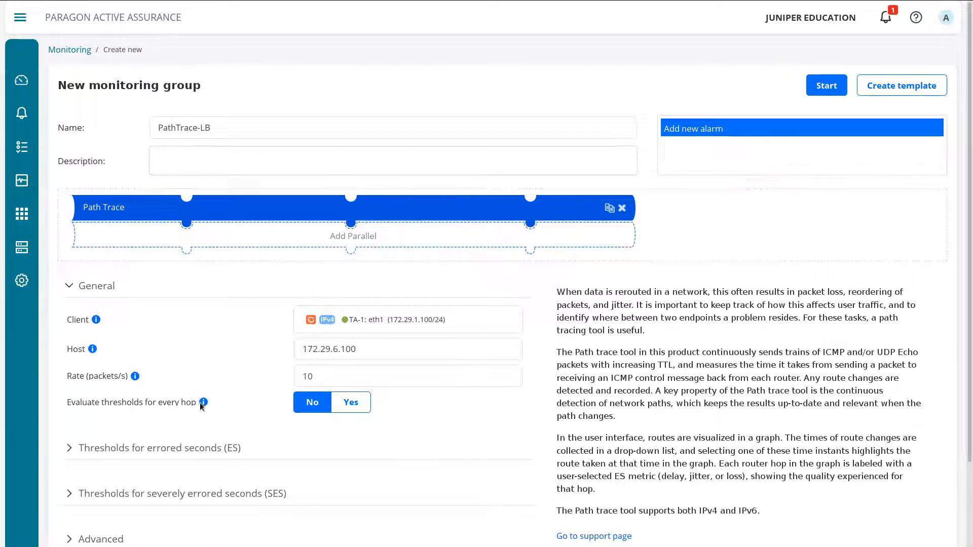
mouse_move(203, 402)
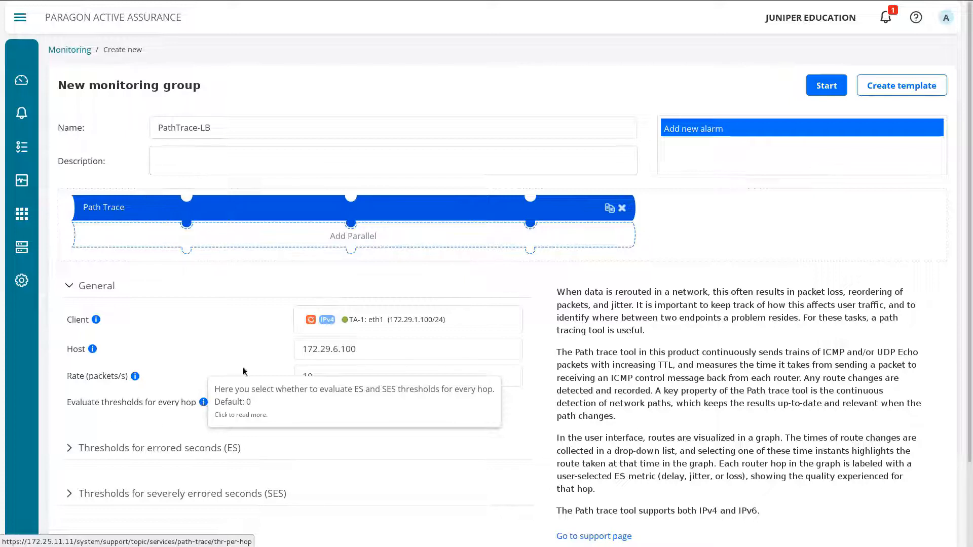
mouse_move(495, 427)
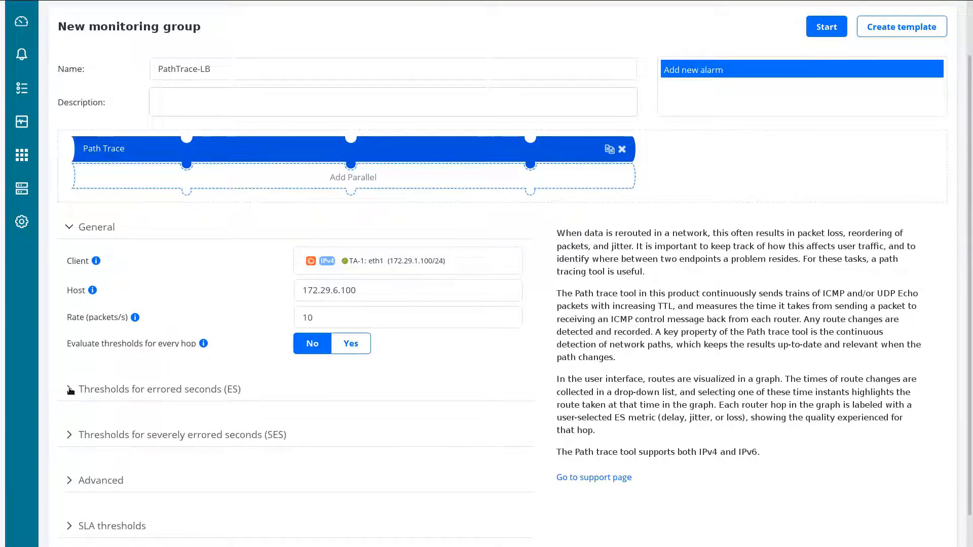
left_click(159, 389)
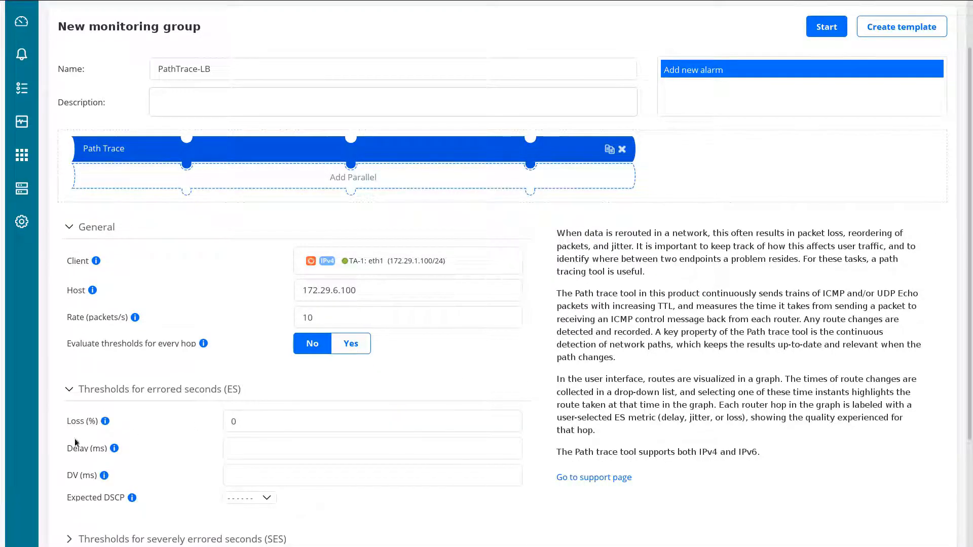
left_click(373, 421)
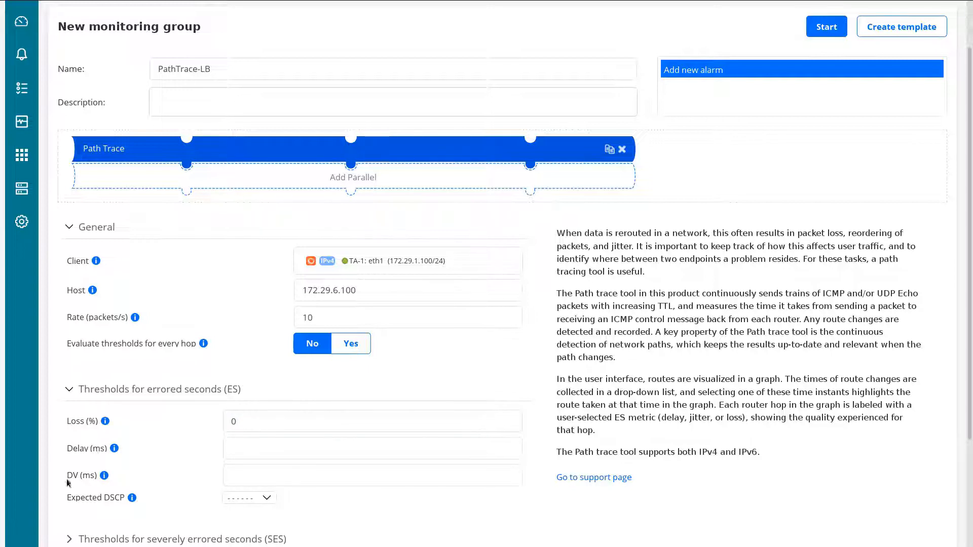
mouse_move(97, 503)
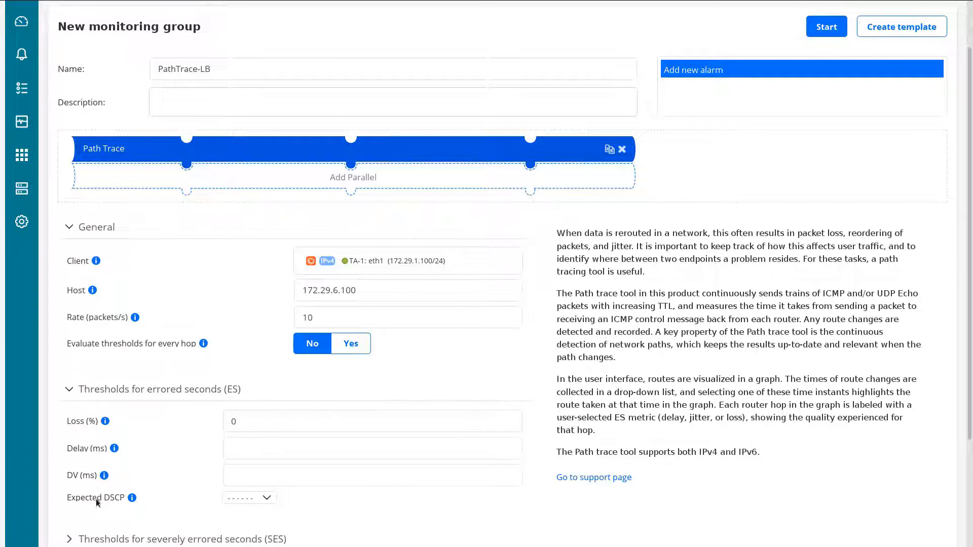
left_click(373, 475)
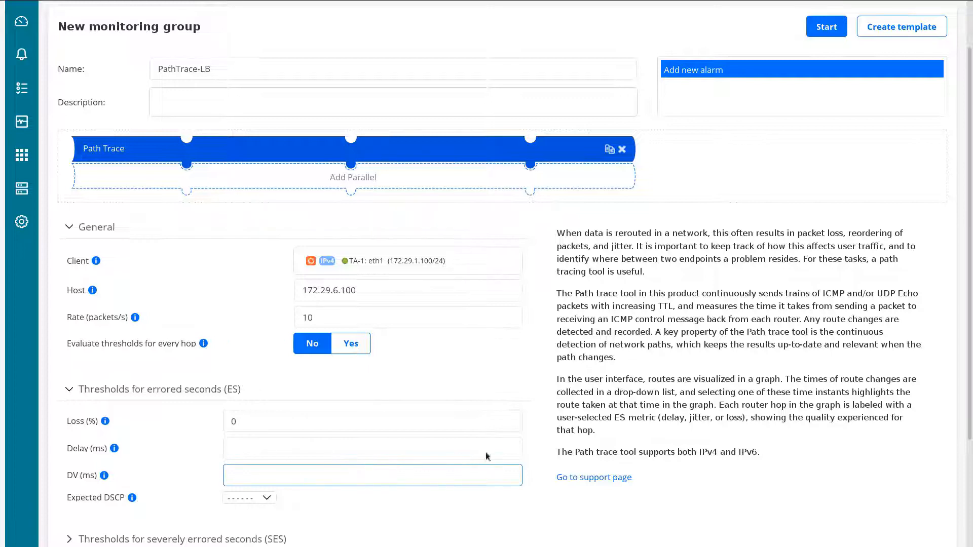
scroll("down", 3)
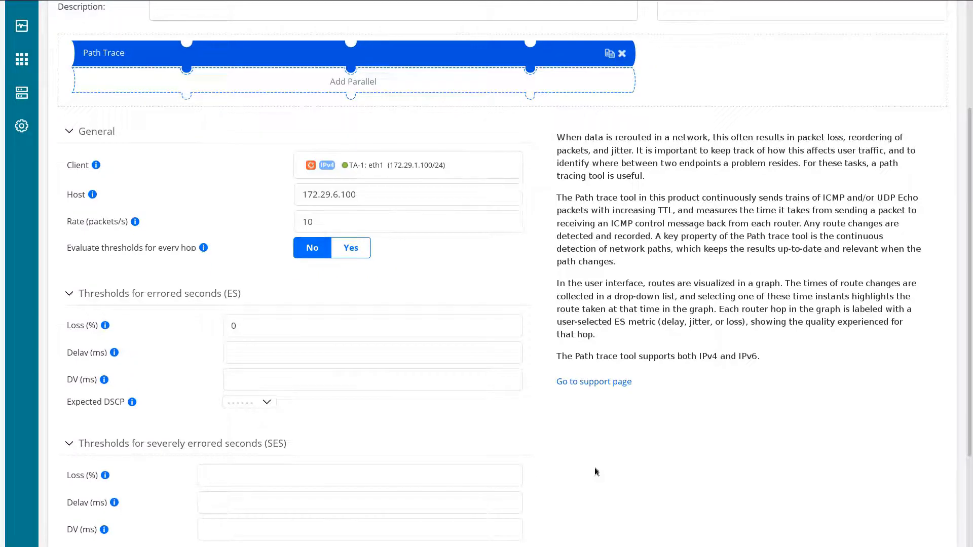
Change the Advanced stable period from 10 to 3 and expand SLA thresholds
scroll("down", 3)
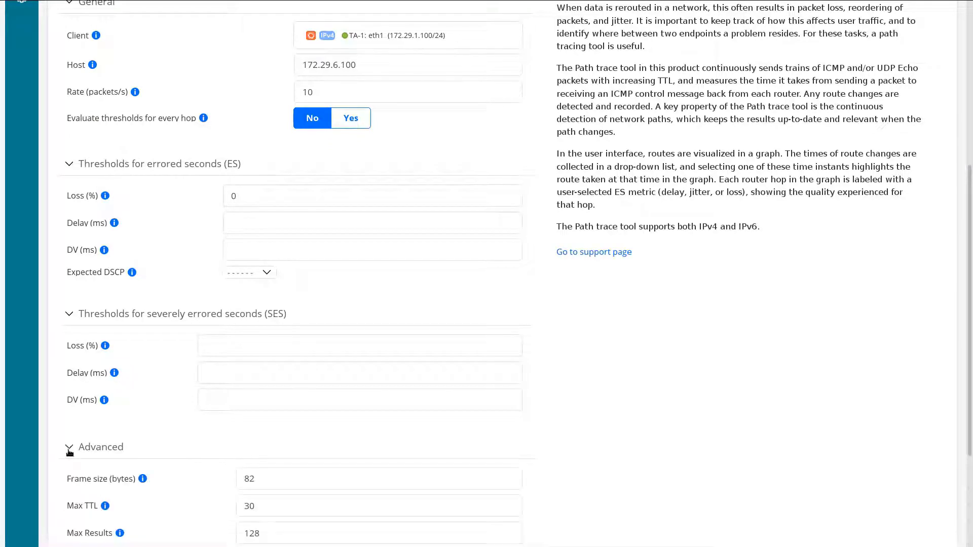
scroll("down", 3)
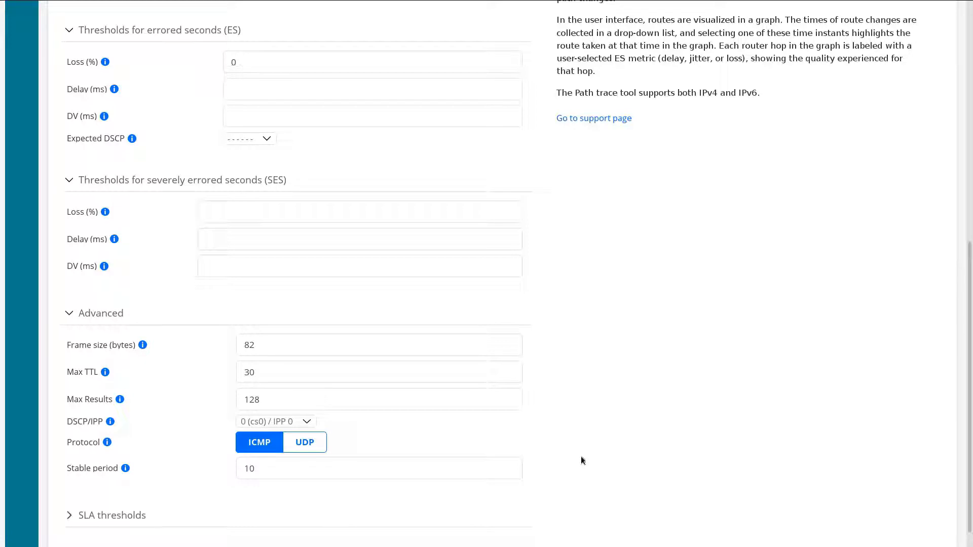
mouse_move(490, 483)
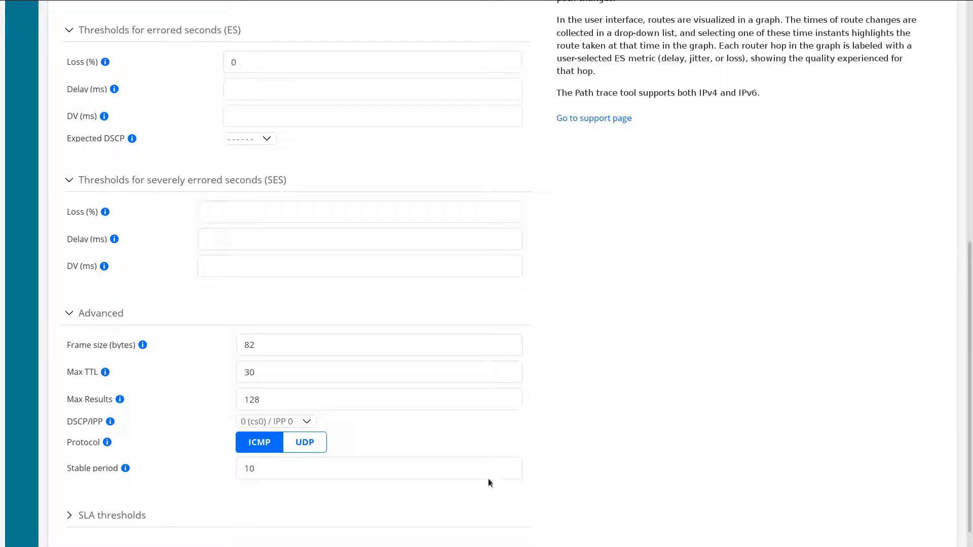
mouse_move(198, 458)
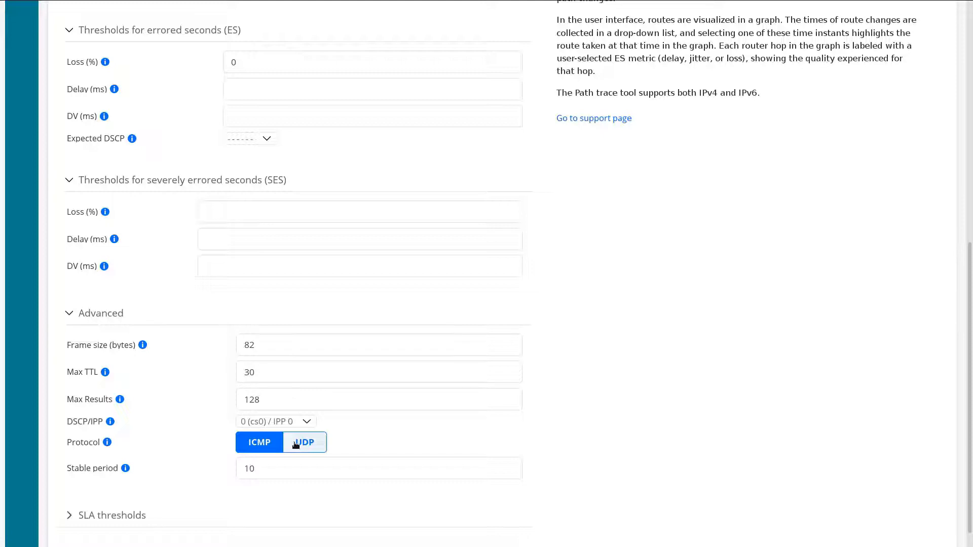
left_click(379, 468)
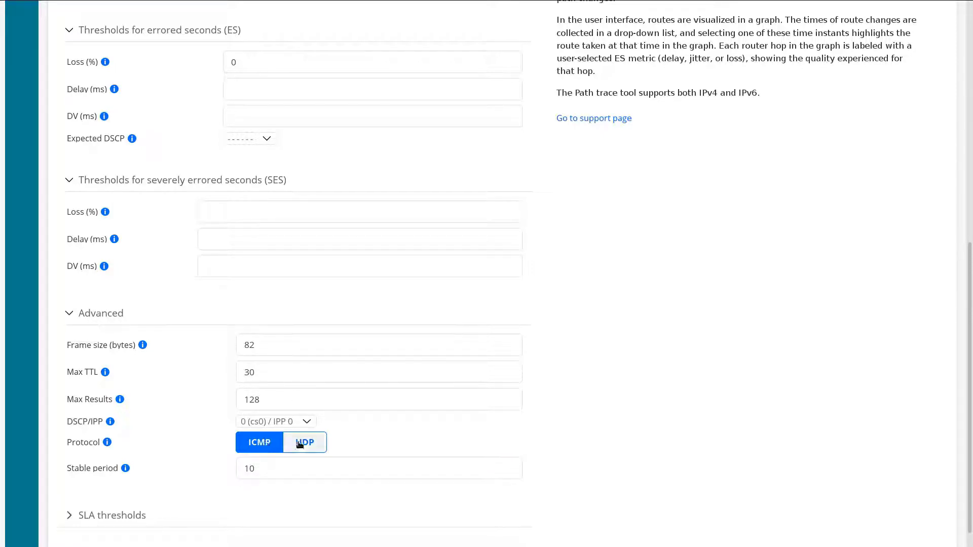
mouse_move(209, 471)
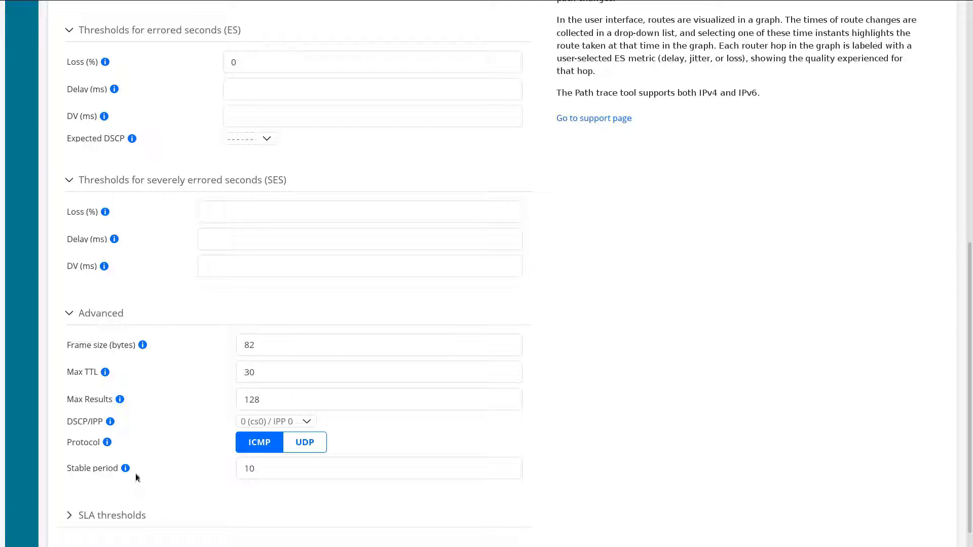
mouse_move(88, 501)
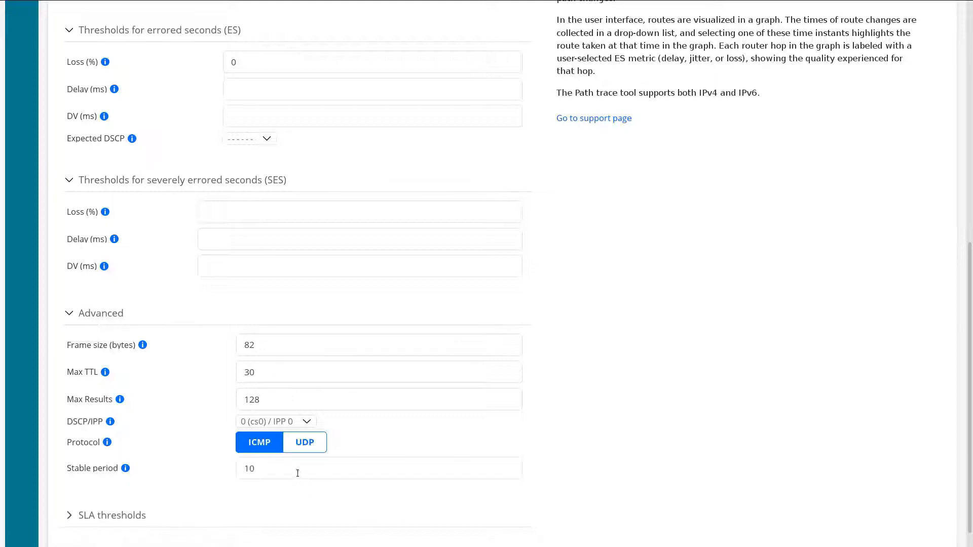
left_click(378, 468)
type("3")
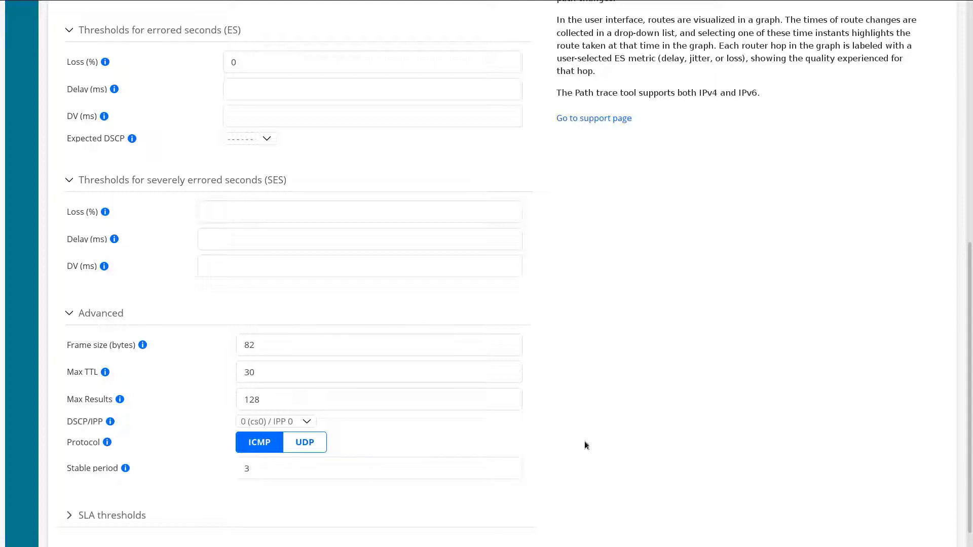
scroll("down", 3)
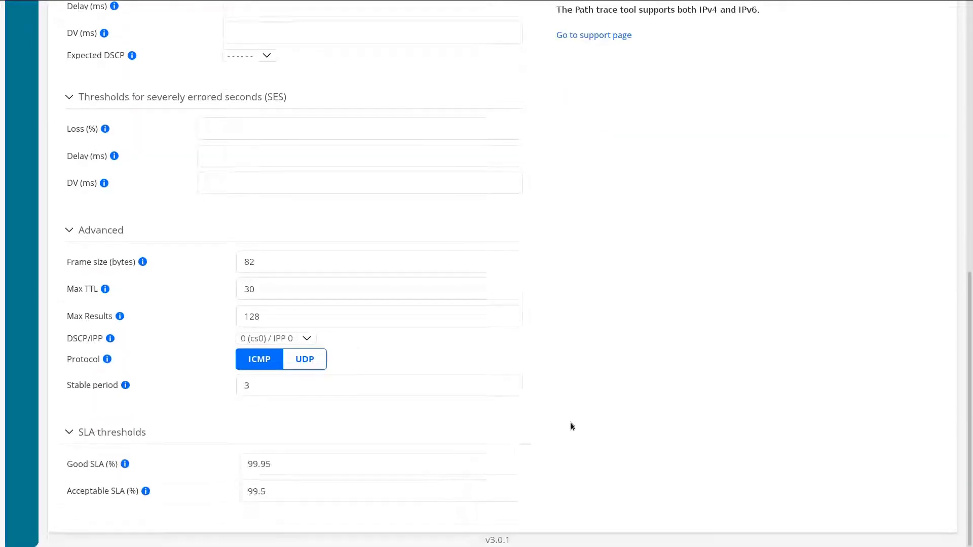
left_click(381, 464)
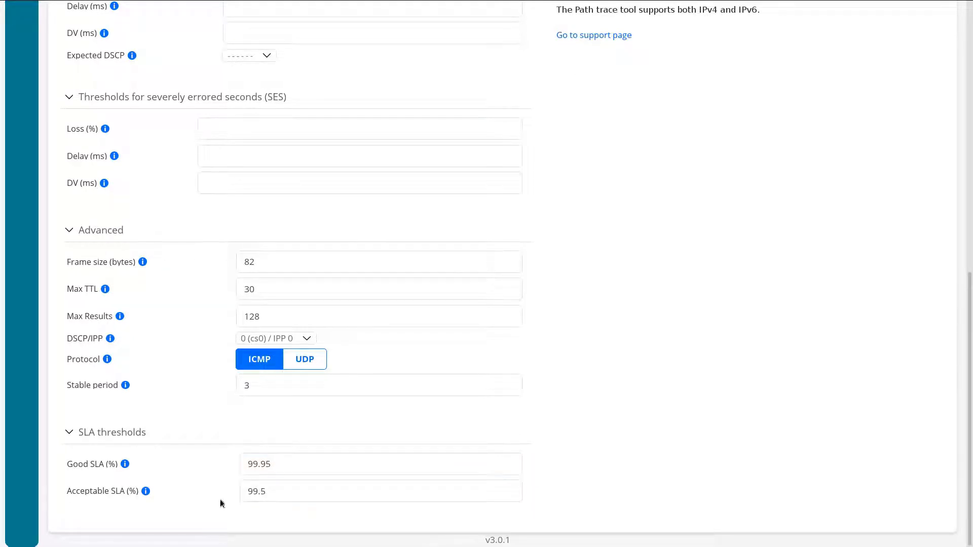
mouse_move(621, 464)
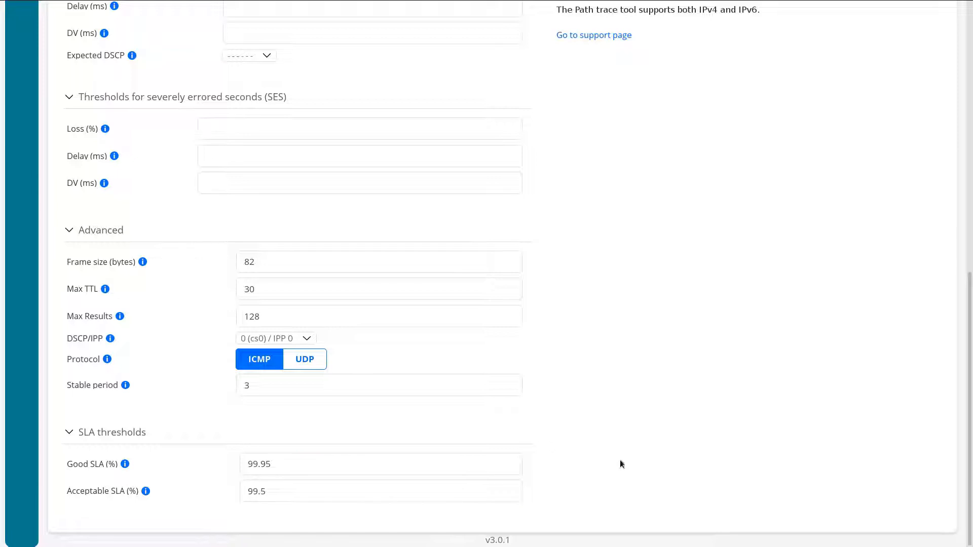
Start the PathTrace-LB monitor, choosing Start Without Report for periodic reports
scroll("up", 3)
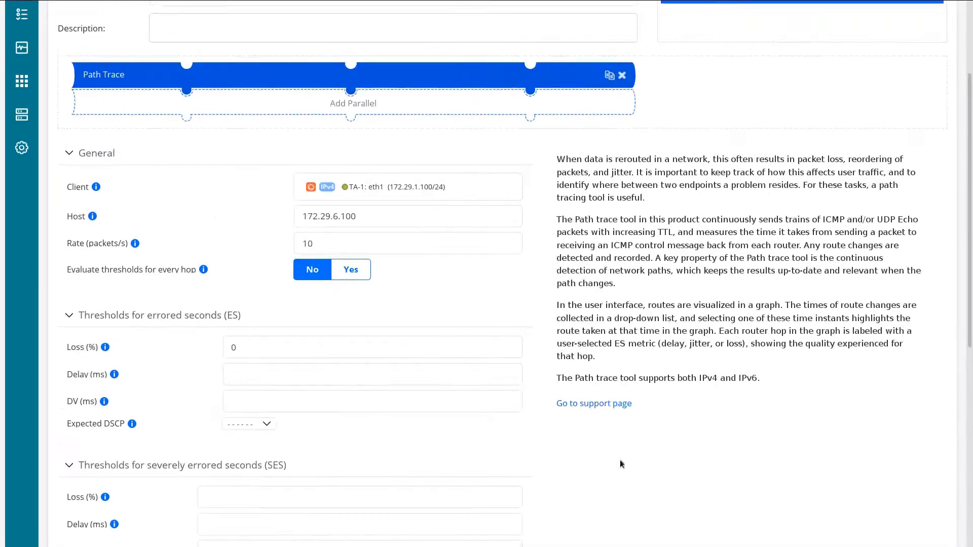
scroll("up", 3)
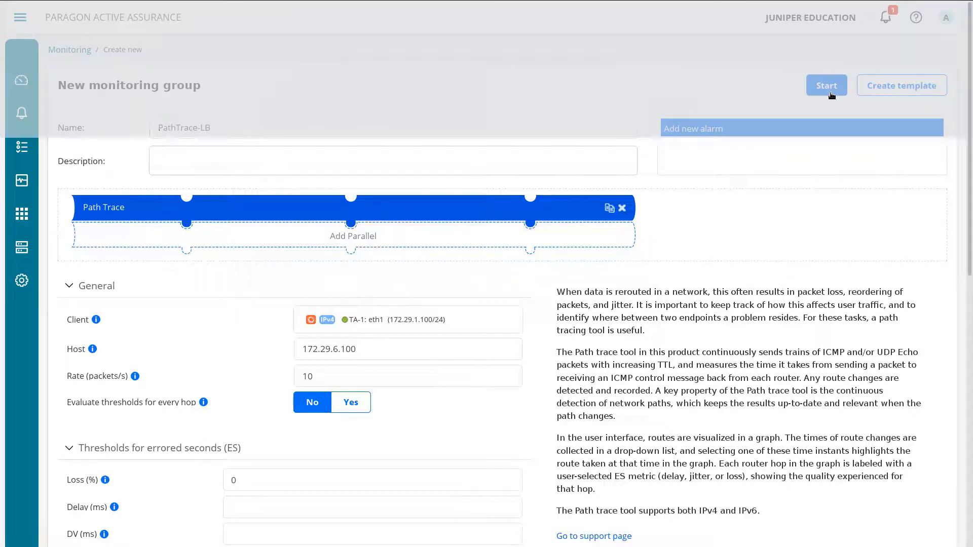
left_click(825, 85)
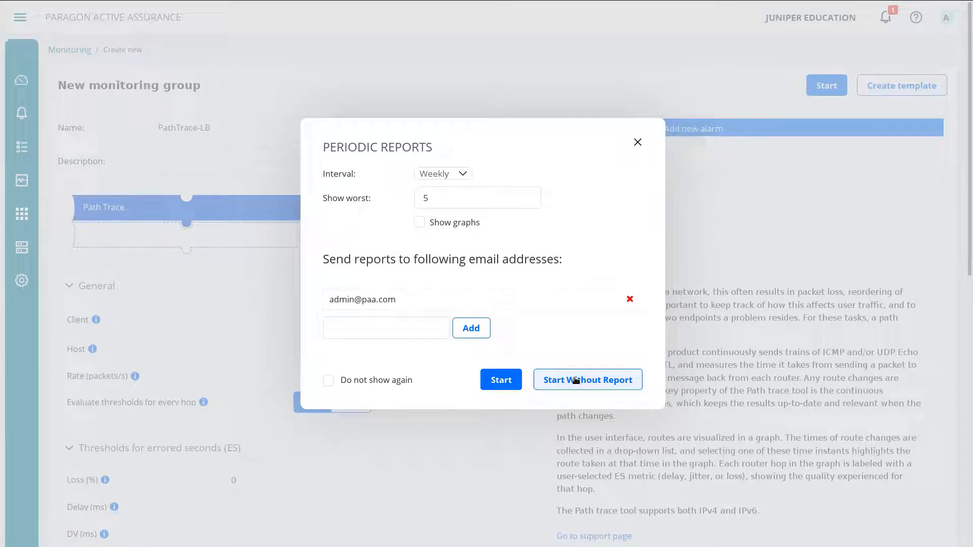
left_click(587, 379)
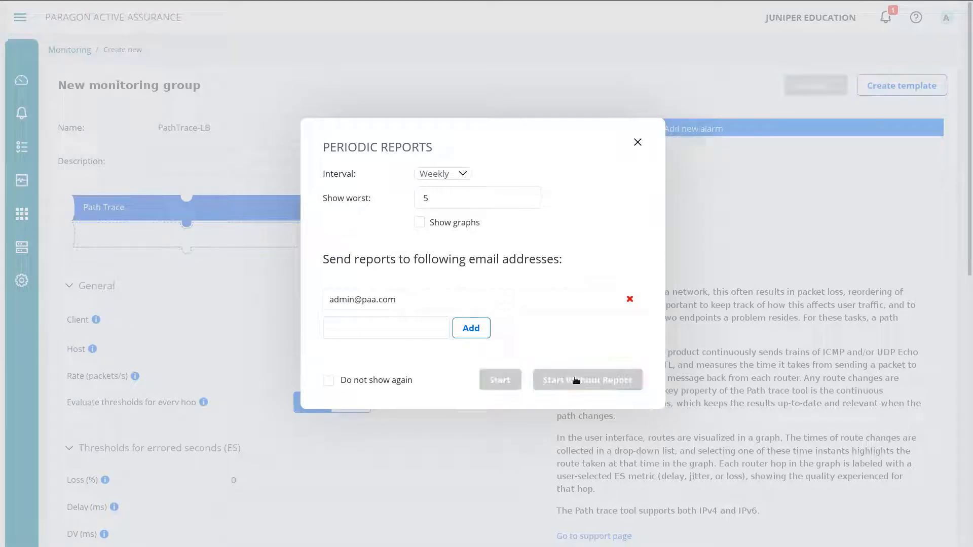
left_click(586, 379)
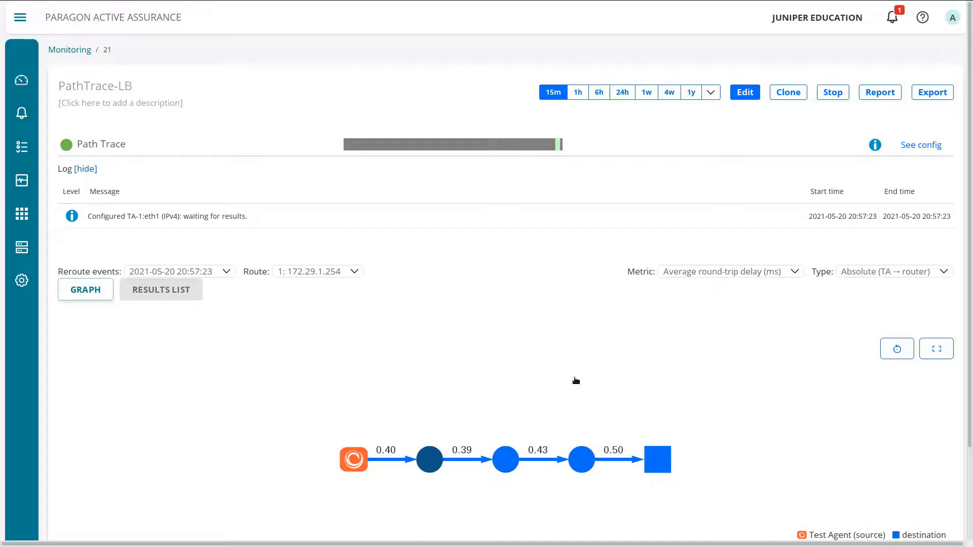
mouse_move(657, 326)
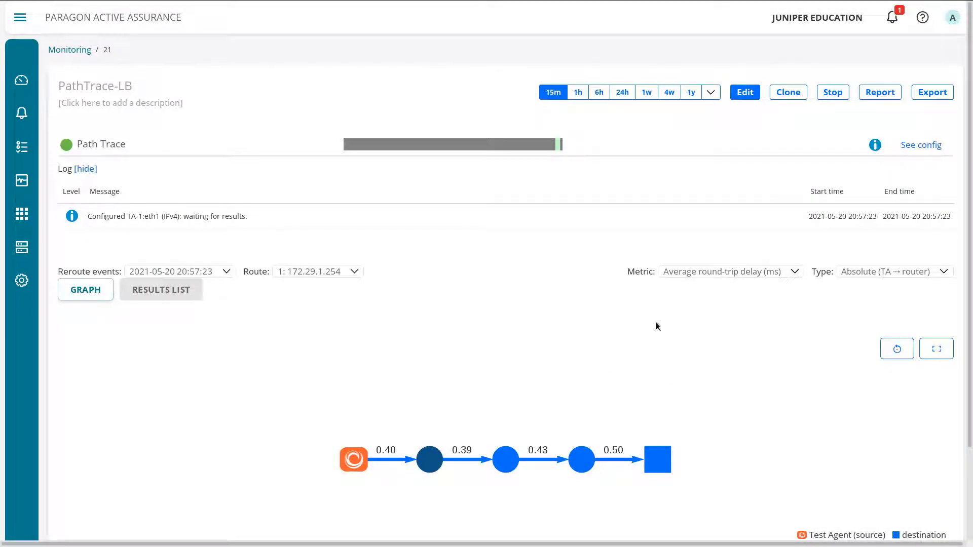
mouse_move(557, 144)
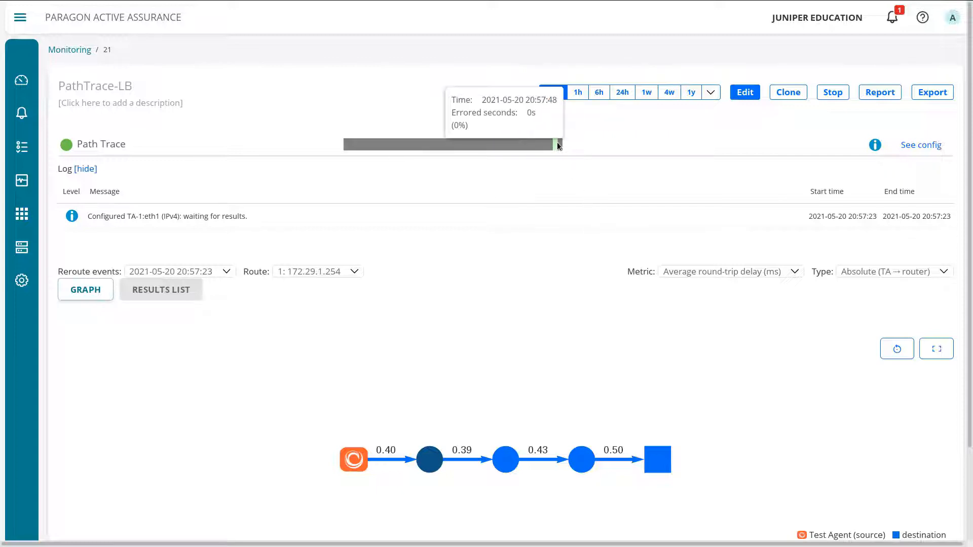
mouse_move(556, 145)
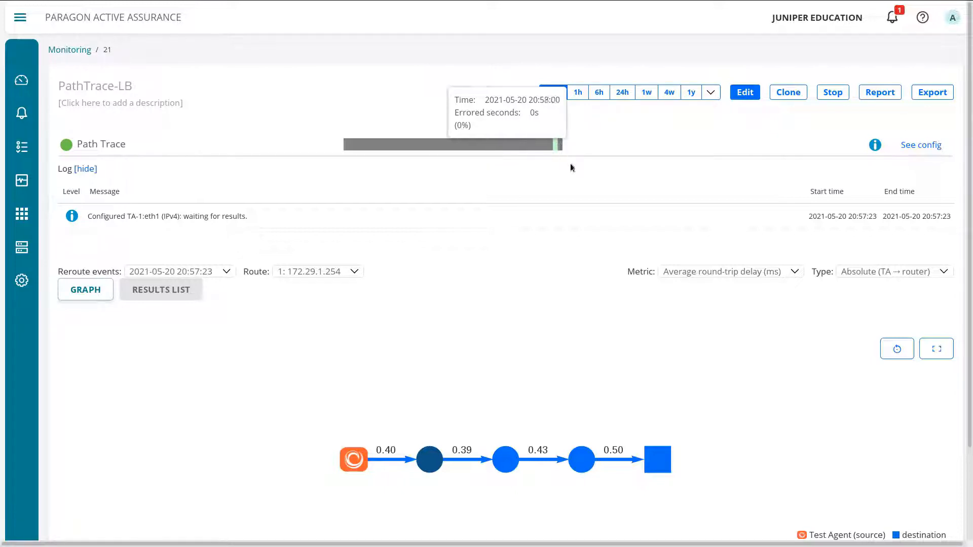
left_click(553, 92)
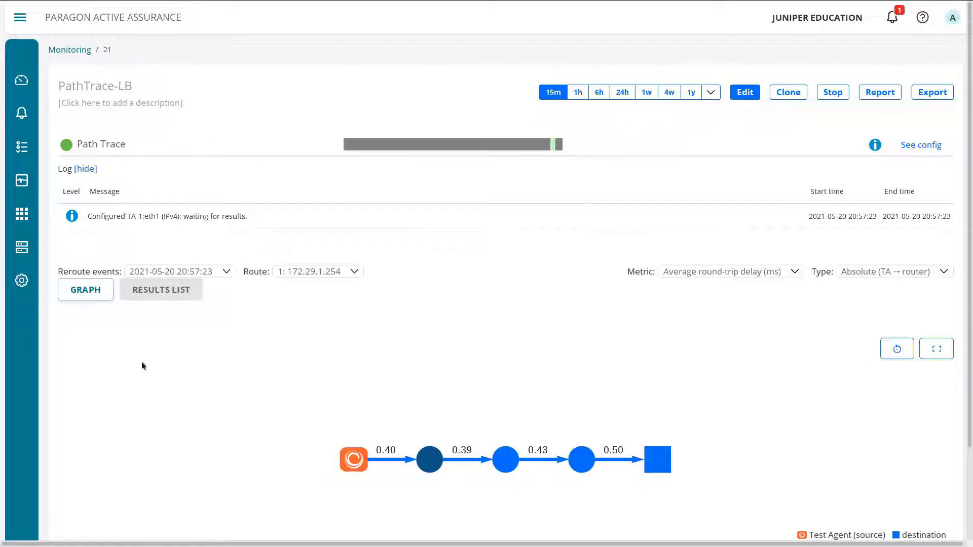
mouse_move(714, 480)
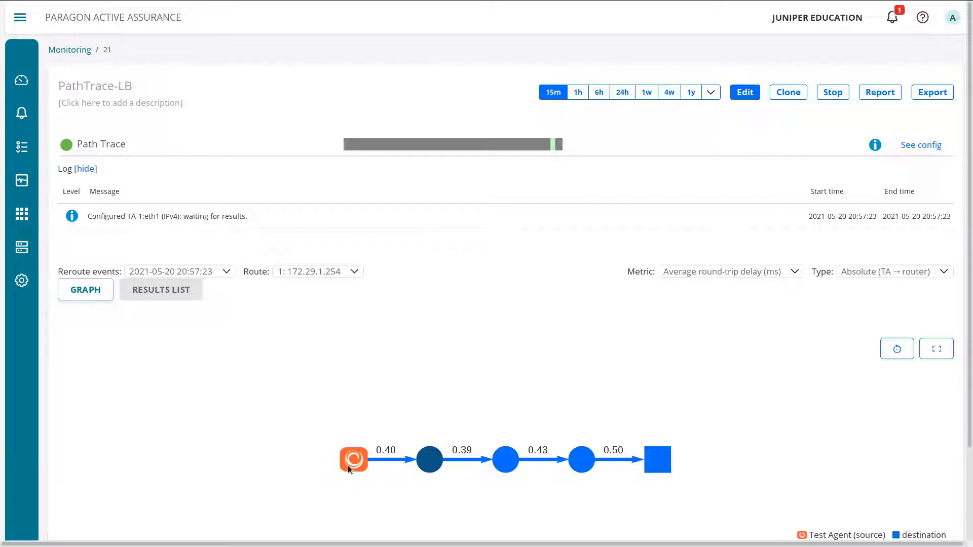
mouse_move(354, 459)
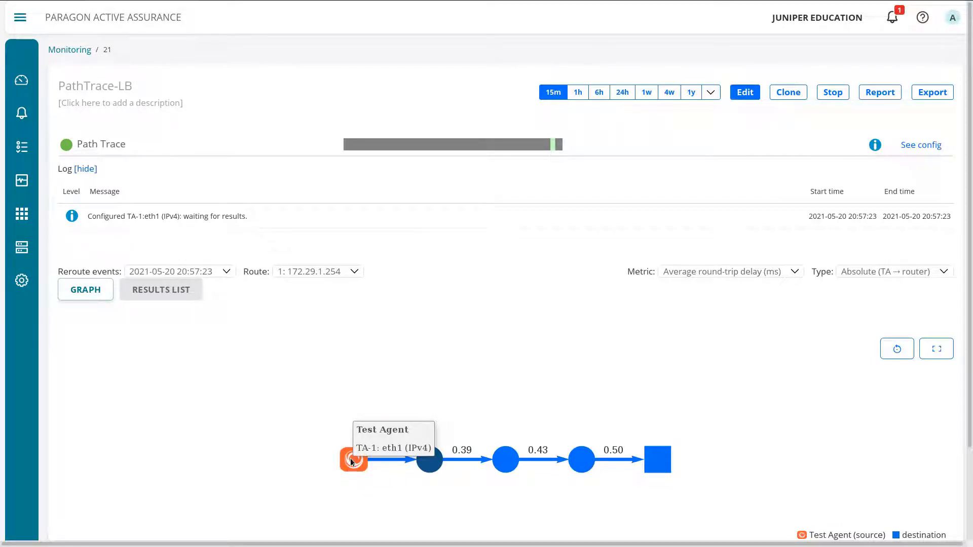
mouse_move(368, 467)
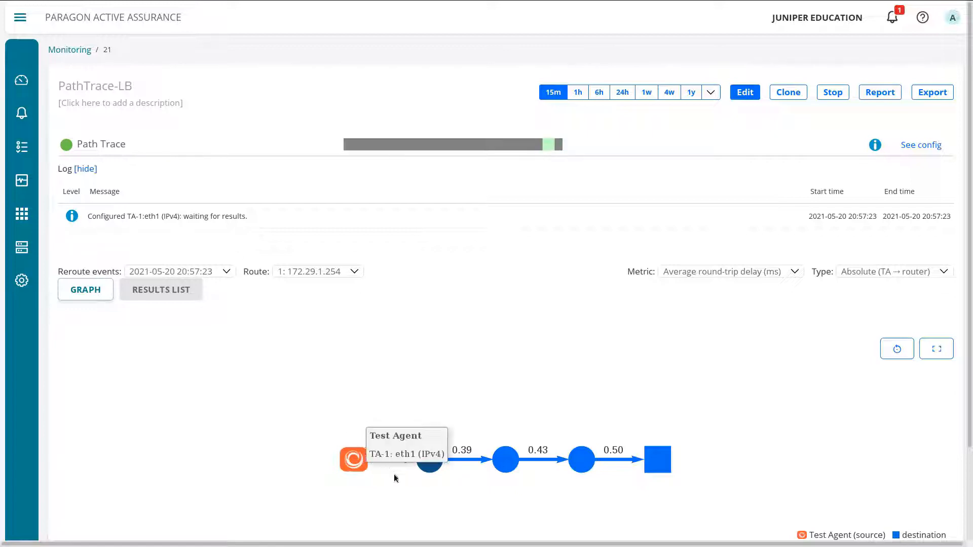
mouse_move(429, 459)
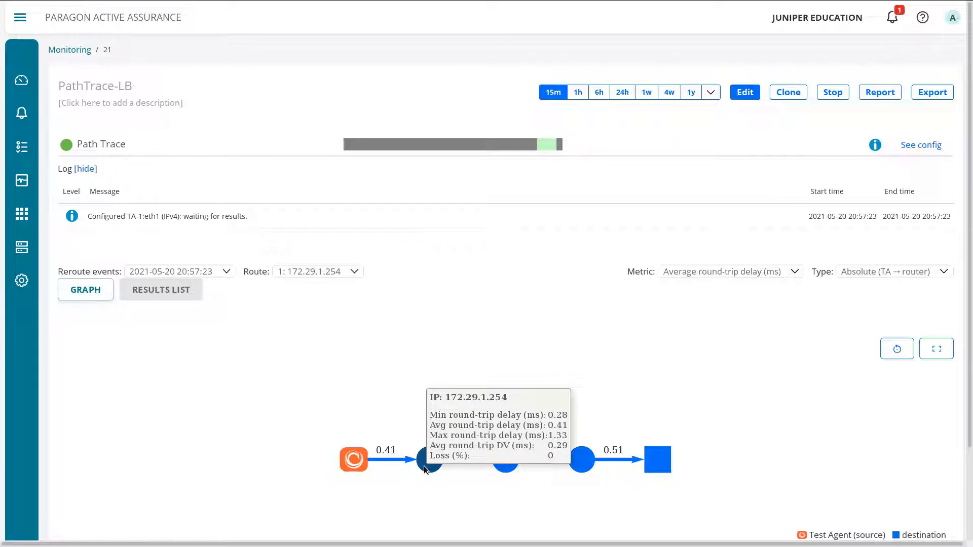
mouse_move(505, 460)
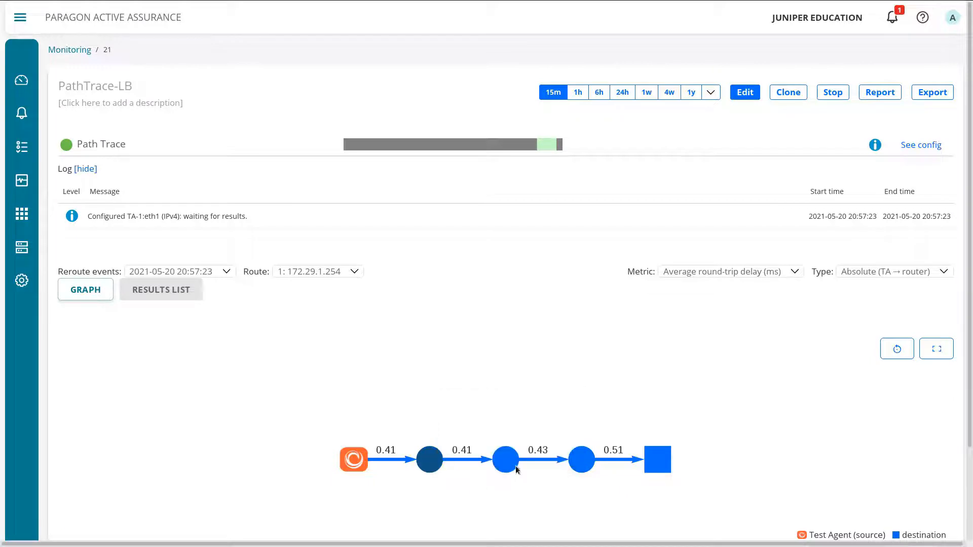
mouse_move(505, 460)
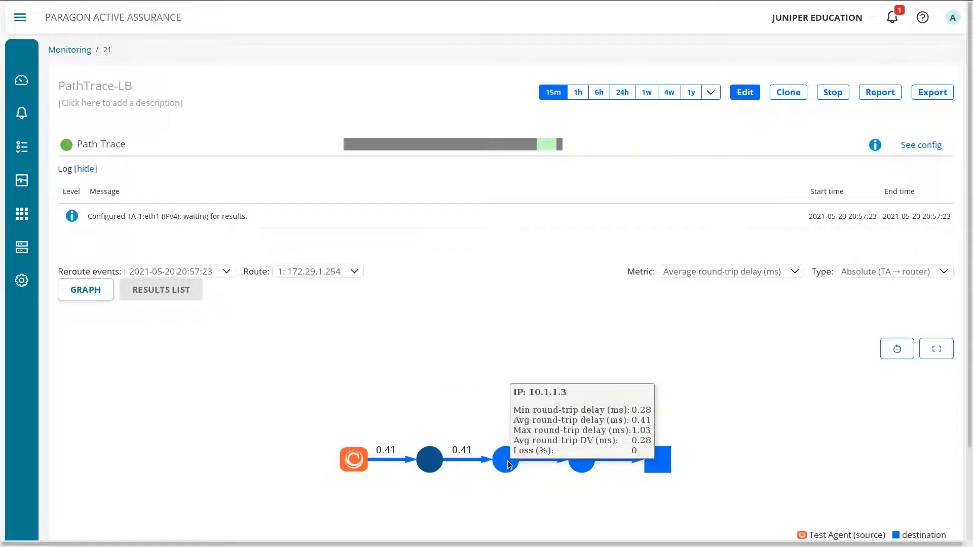
mouse_move(583, 464)
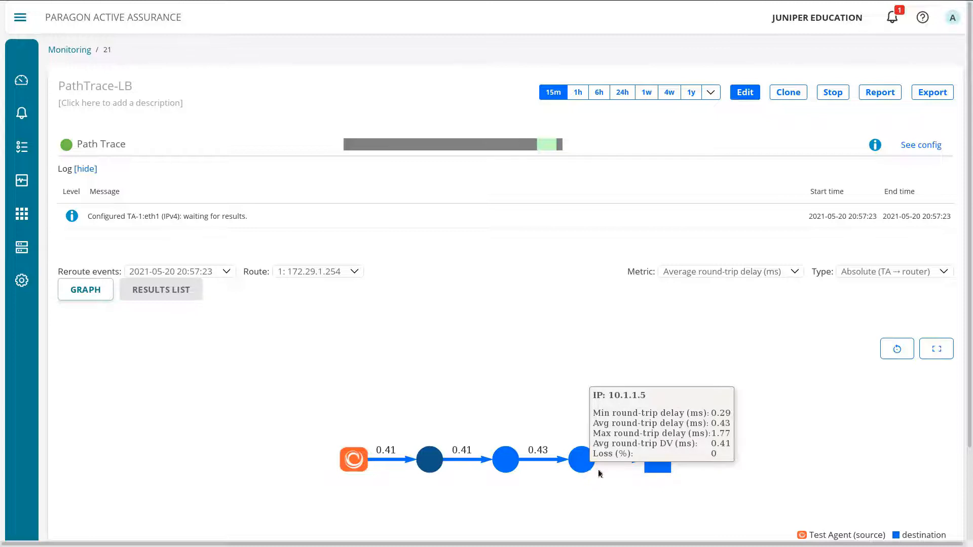
mouse_move(657, 464)
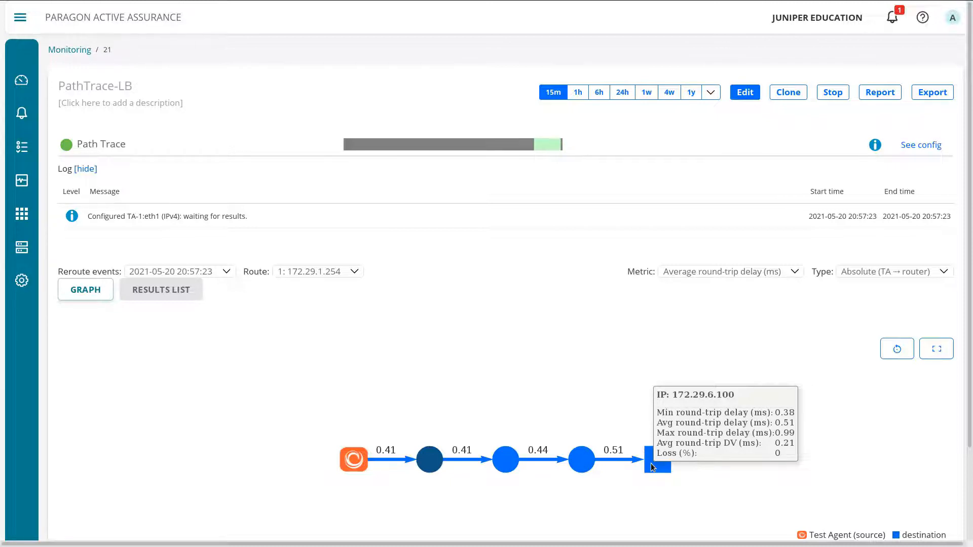
mouse_move(581, 460)
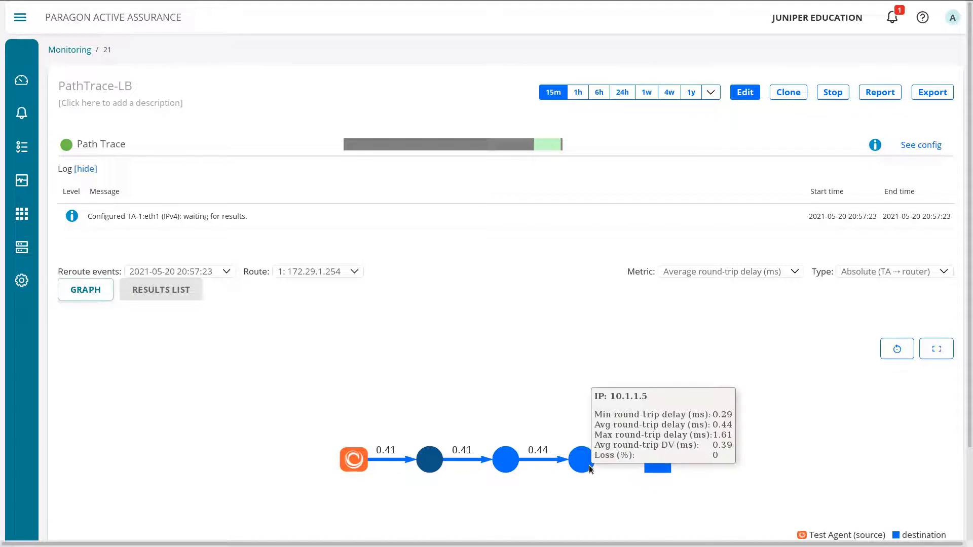
mouse_move(505, 460)
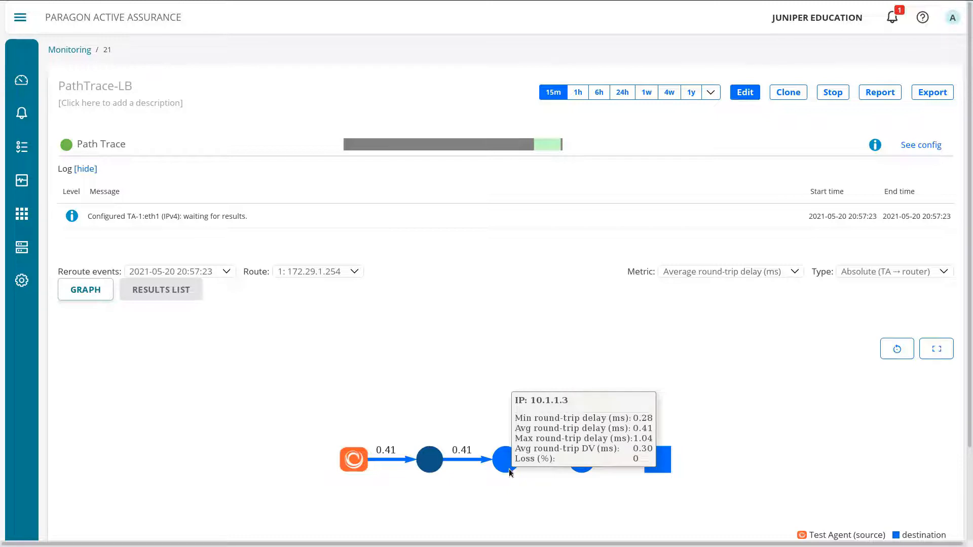
mouse_move(430, 462)
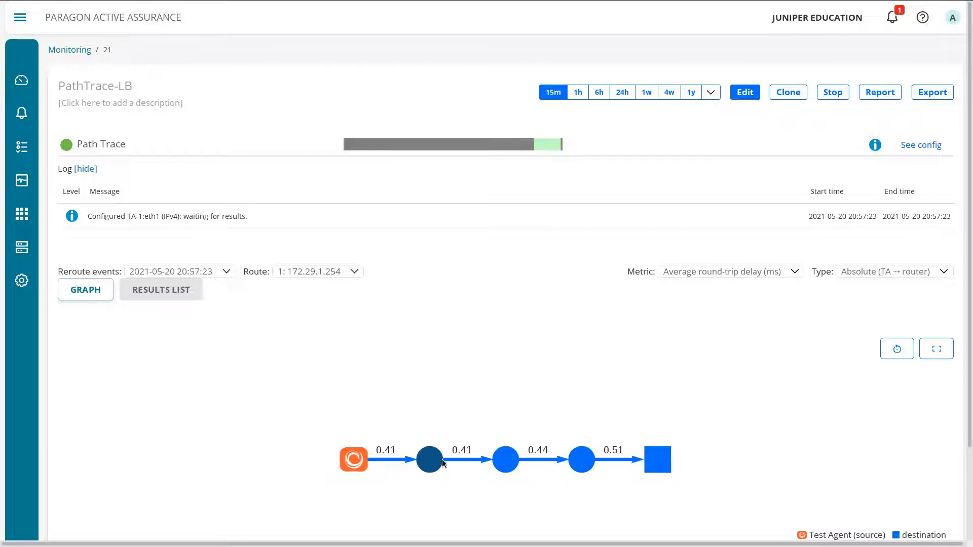
mouse_move(657, 459)
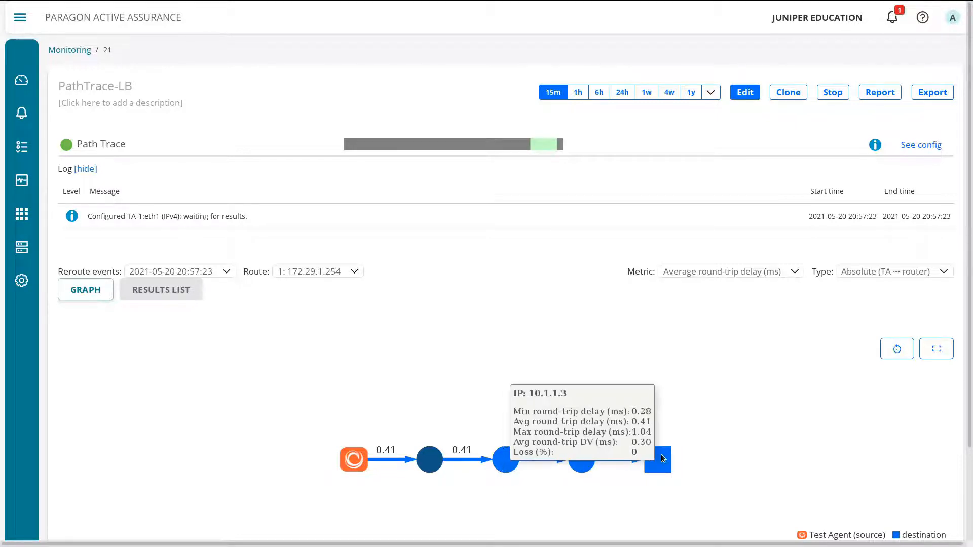
mouse_move(563, 473)
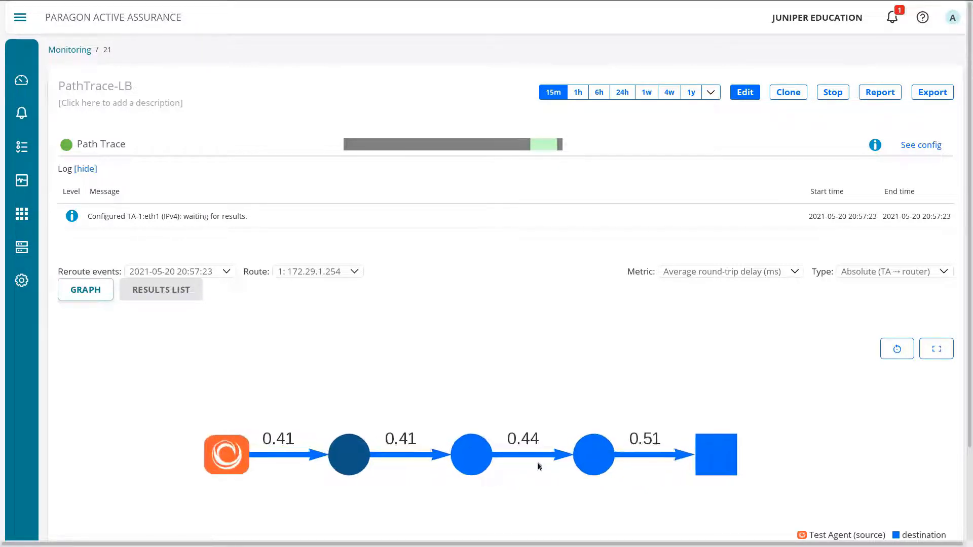
mouse_move(348, 455)
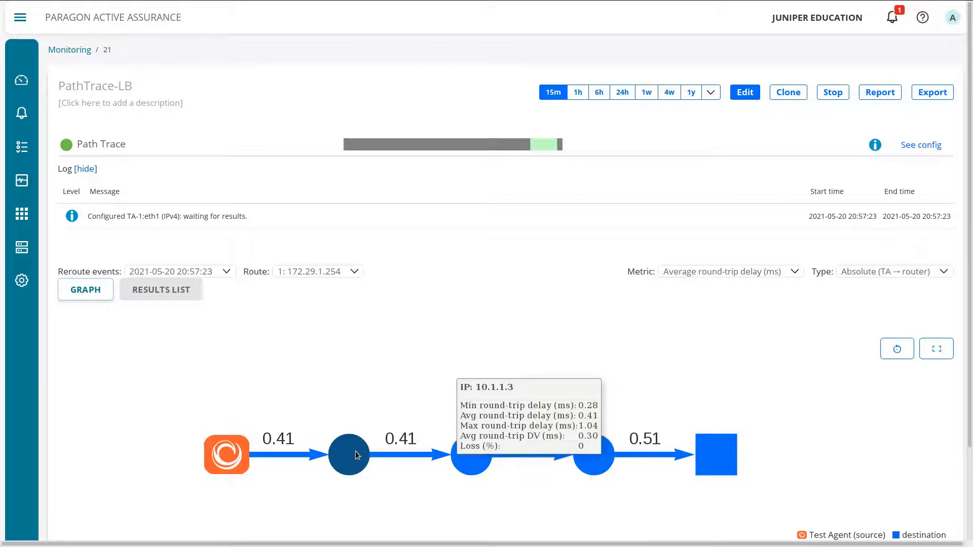
mouse_move(713, 492)
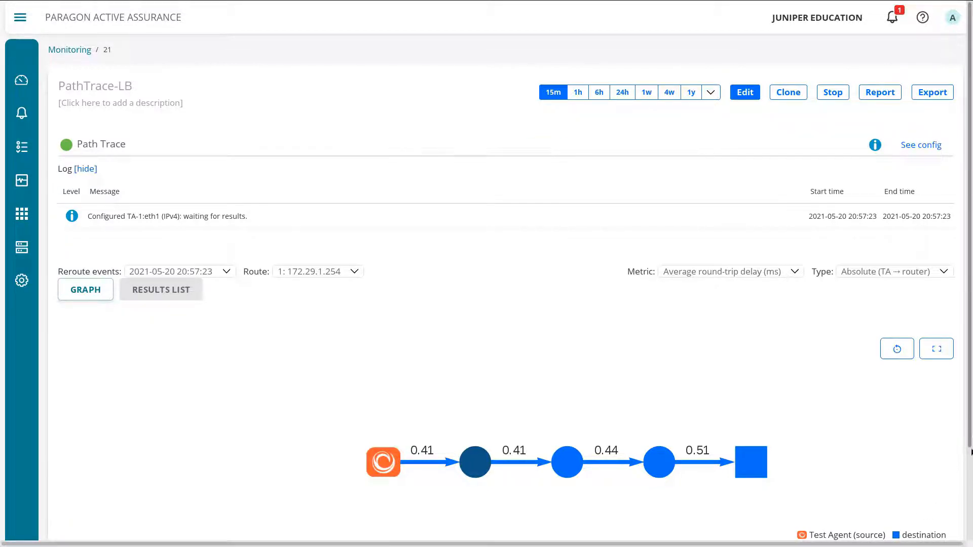
Scroll down to the Hops and Route legend beneath the graph
scroll("down", 3)
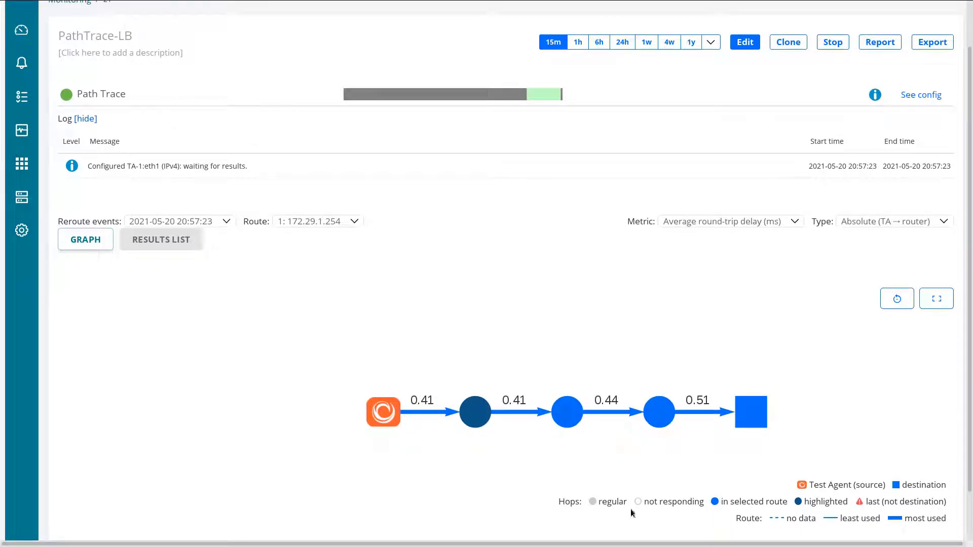
mouse_move(717, 510)
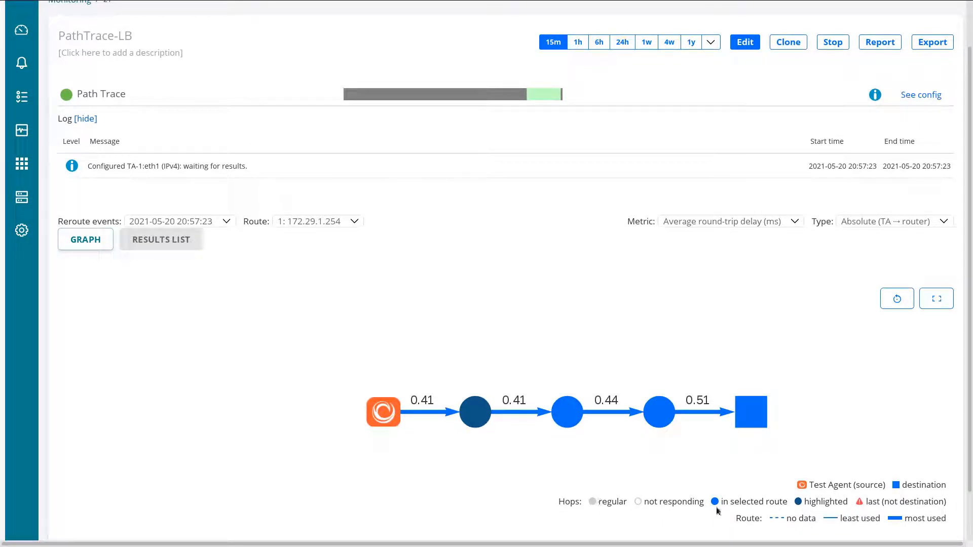
mouse_move(813, 510)
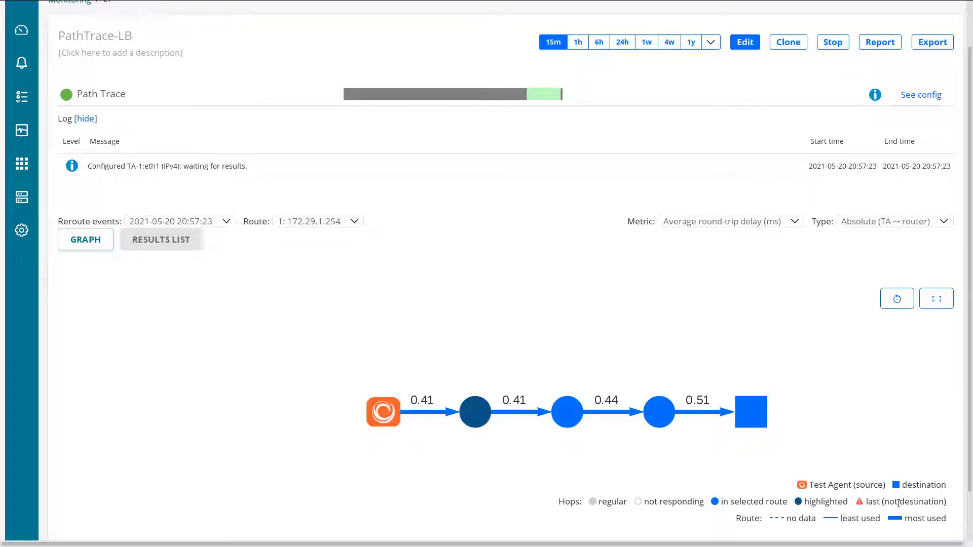
mouse_move(786, 526)
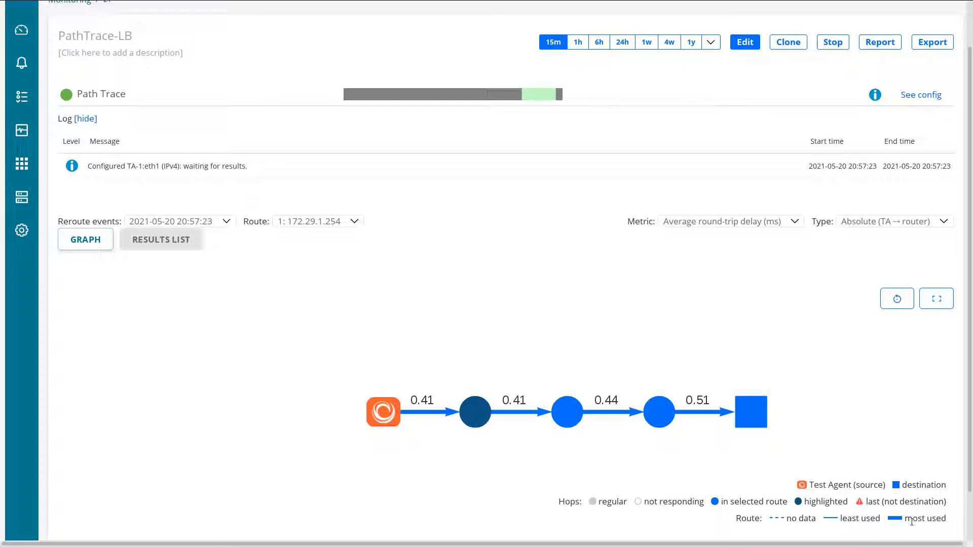
mouse_move(951, 385)
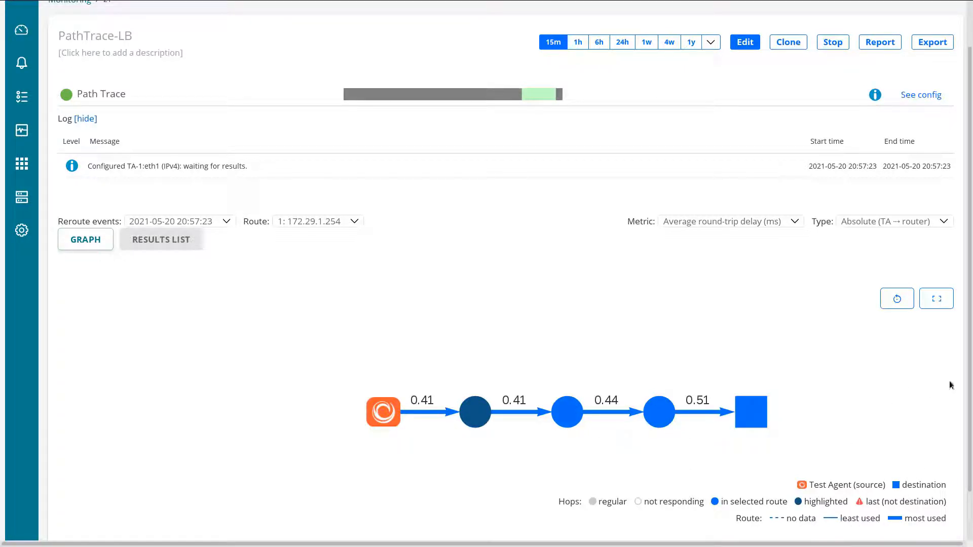
mouse_move(168, 326)
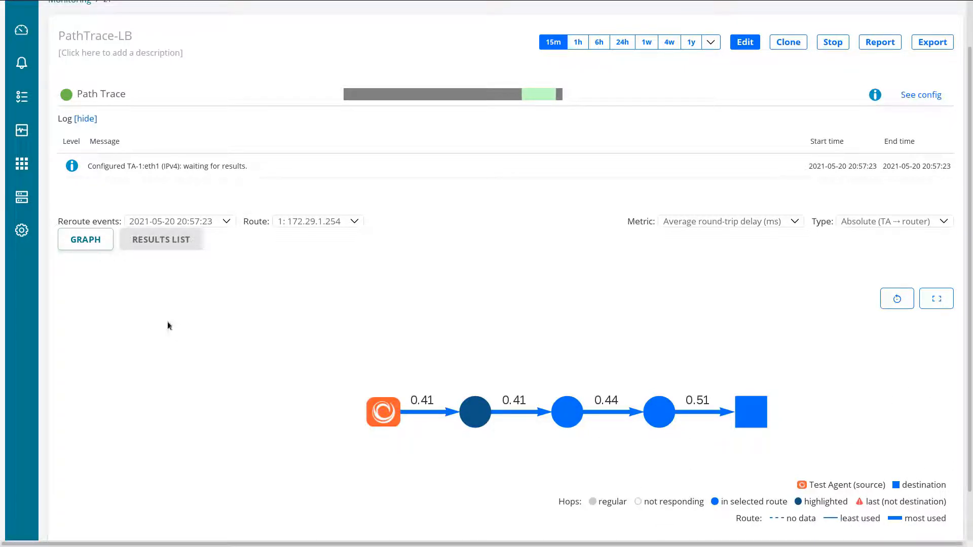
mouse_move(174, 255)
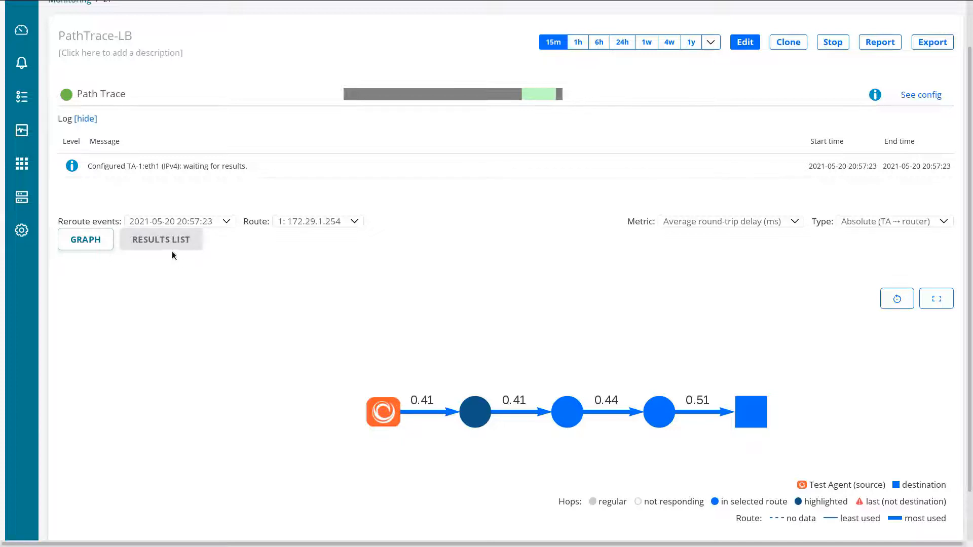
Switch to the Results List table of four routers with delay and loss columns
left_click(160, 239)
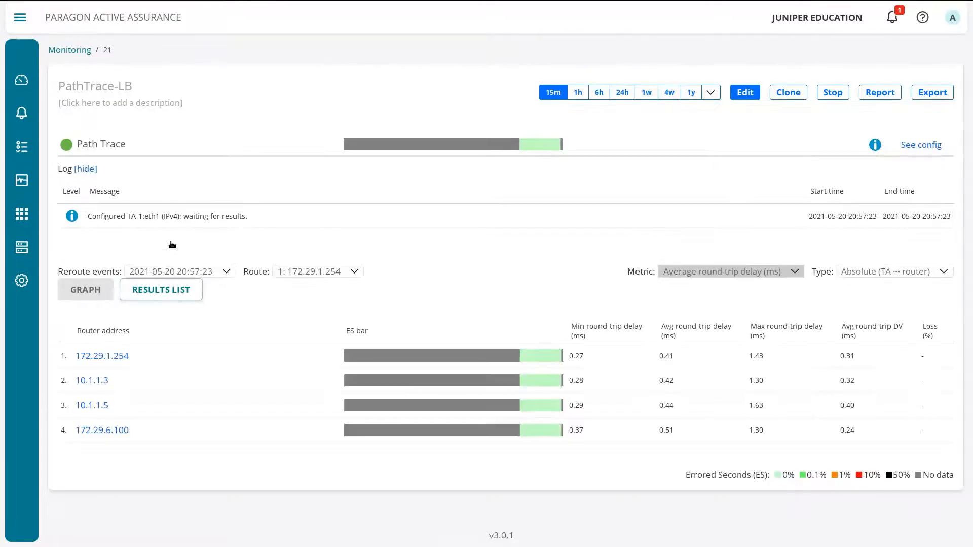
mouse_move(854, 373)
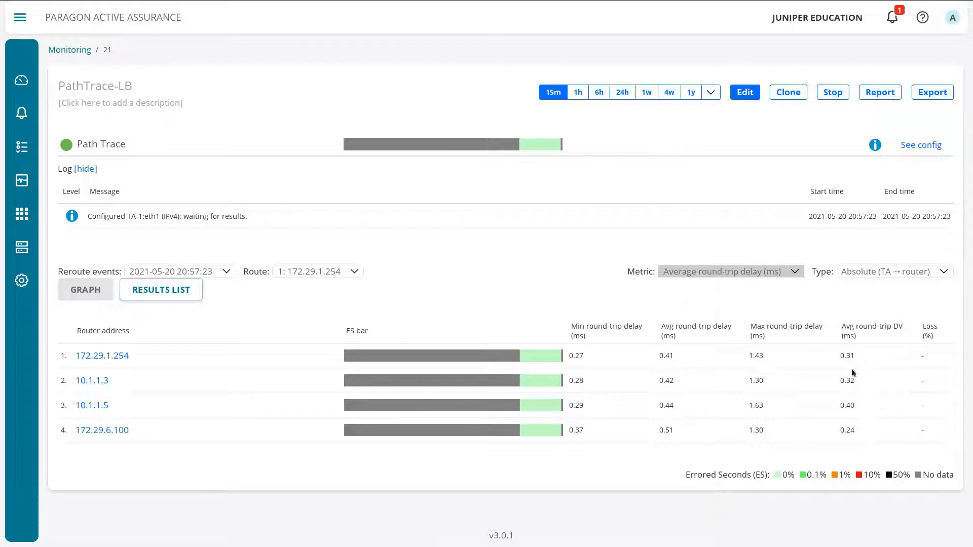
mouse_move(731, 390)
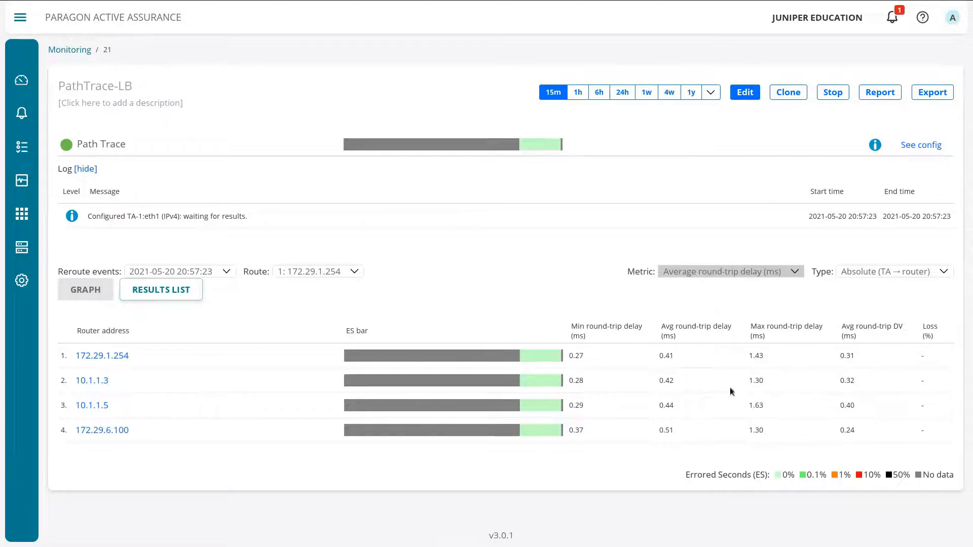
mouse_move(506, 379)
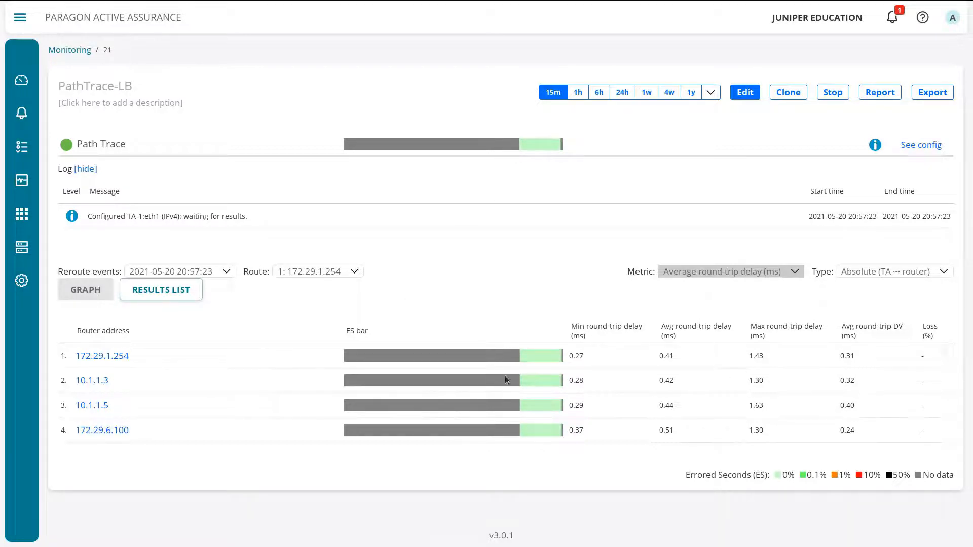
Return to the route graph and select route hop 1: 172.29.1.254
left_click(85, 289)
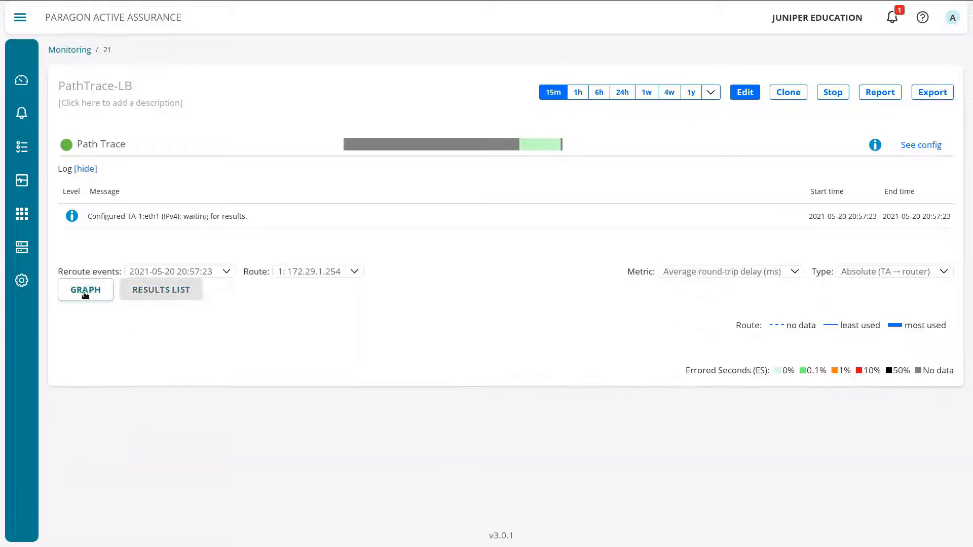
left_click(85, 289)
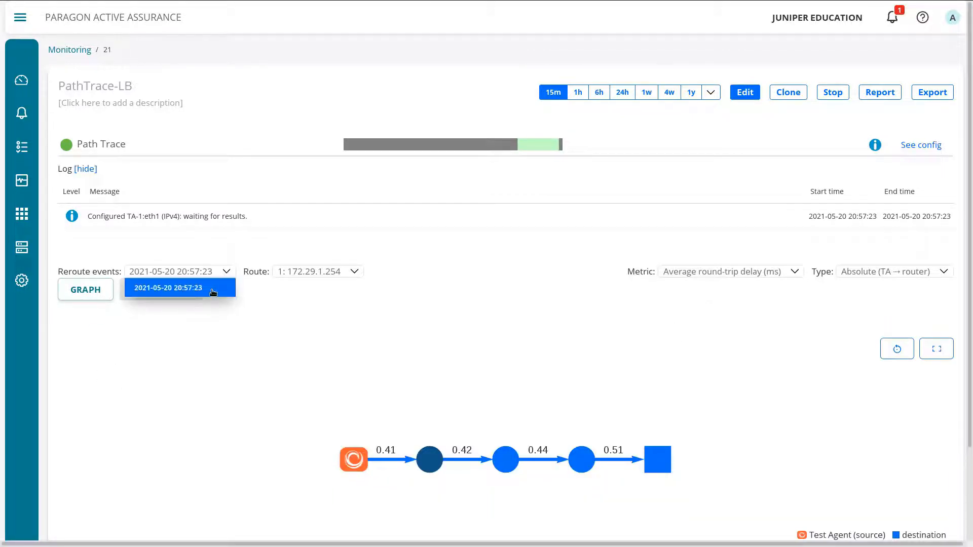
mouse_move(204, 288)
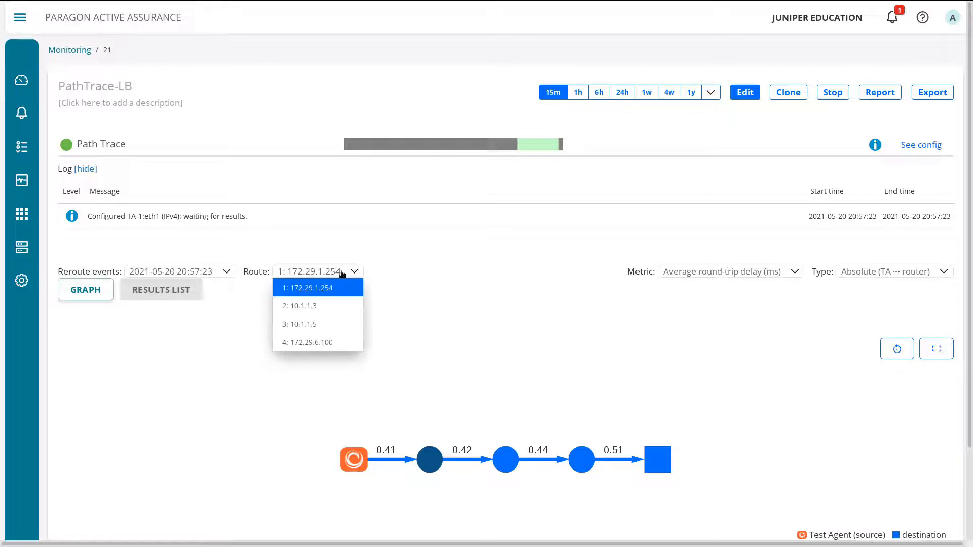
left_click(299, 306)
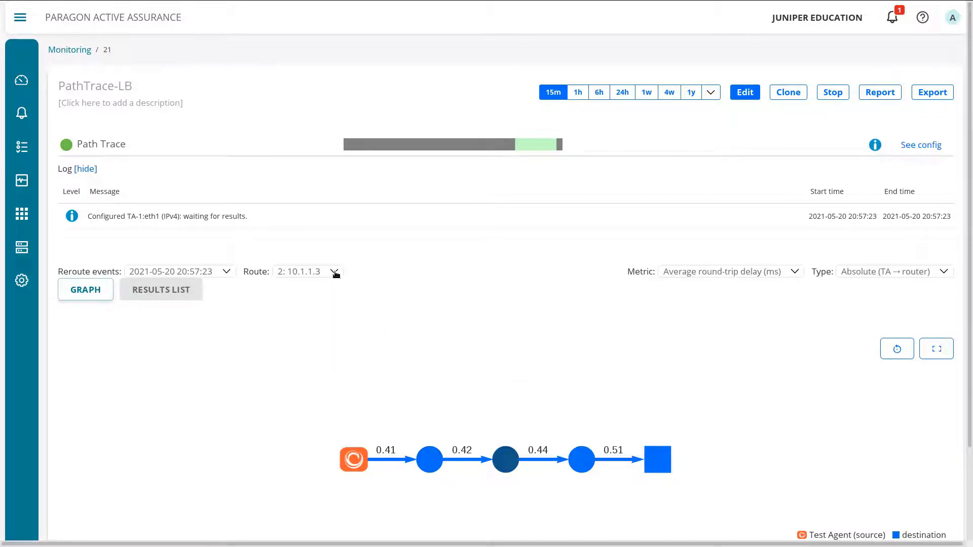
left_click(334, 271)
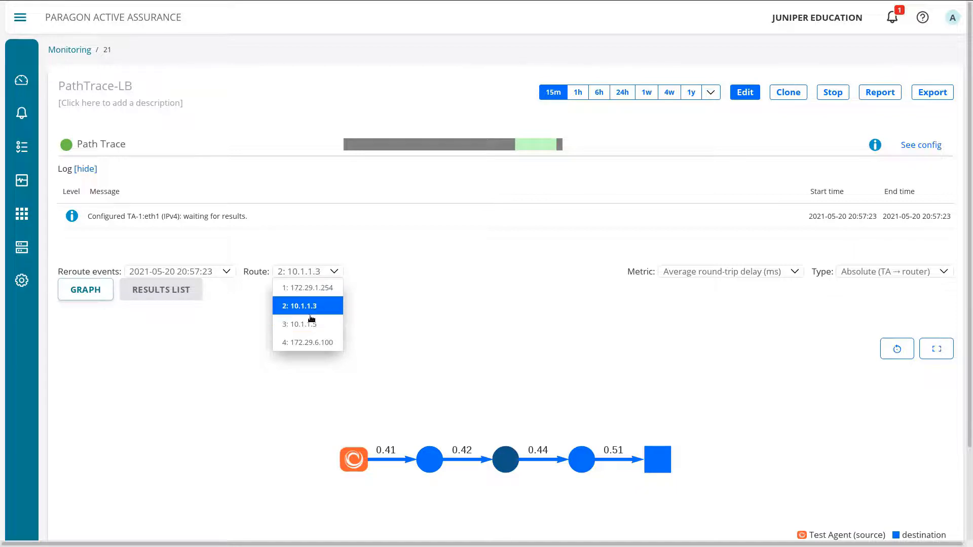
left_click(308, 342)
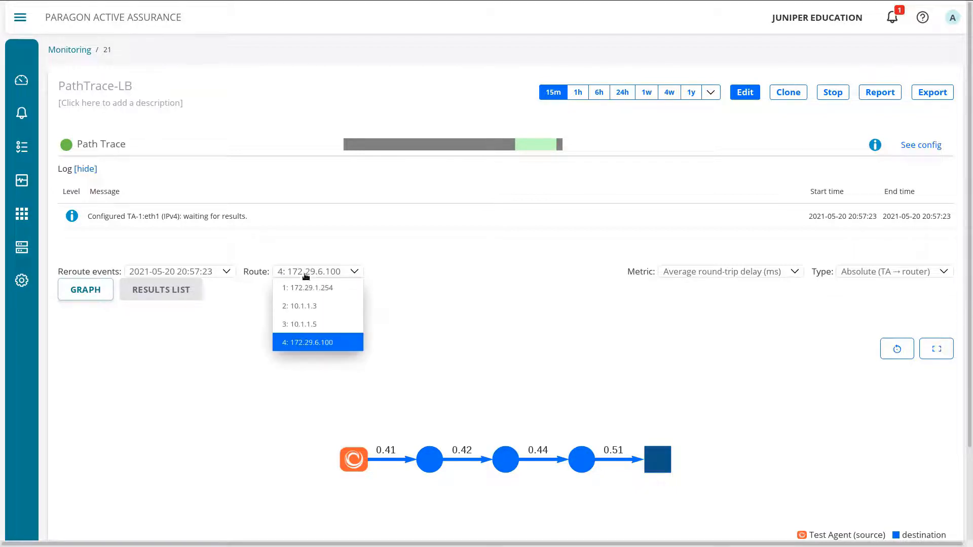
left_click(308, 287)
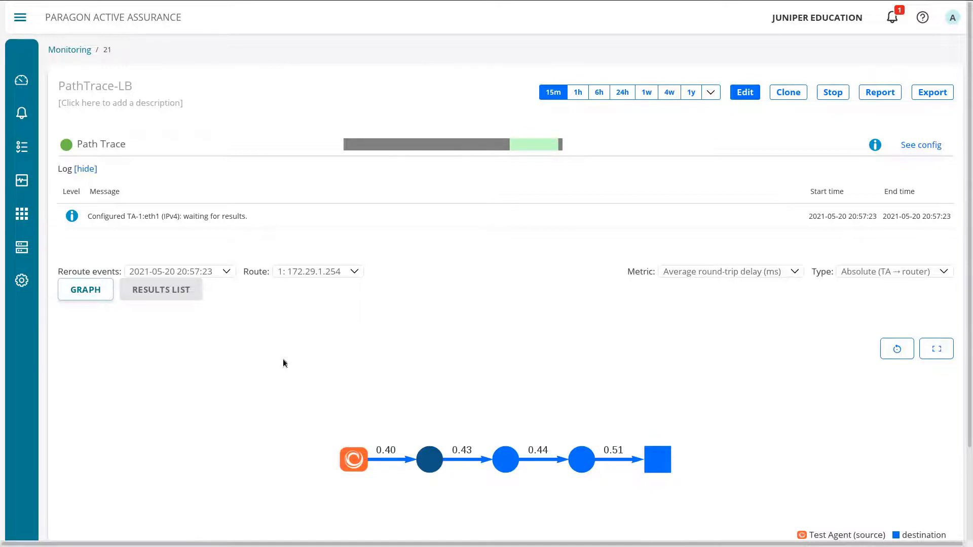
mouse_move(316, 398)
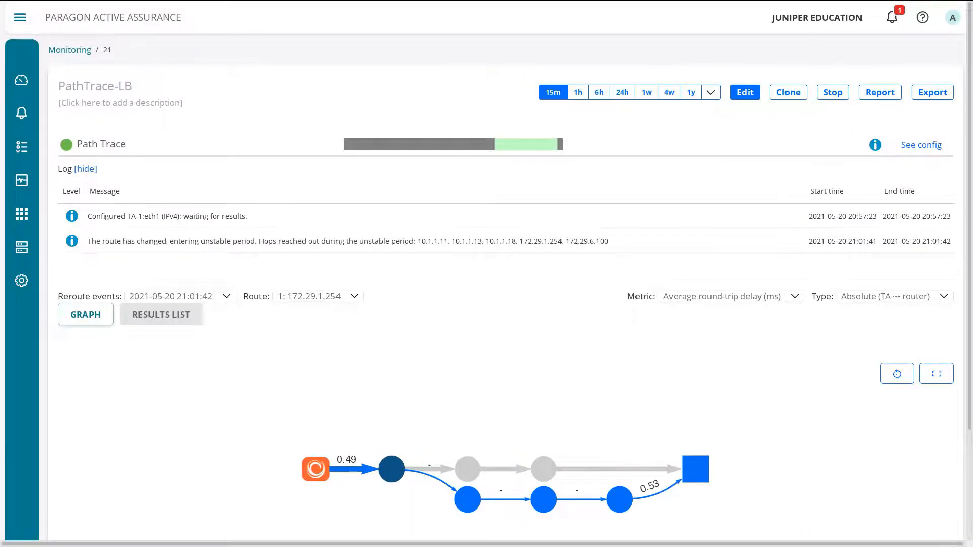
mouse_move(697, 489)
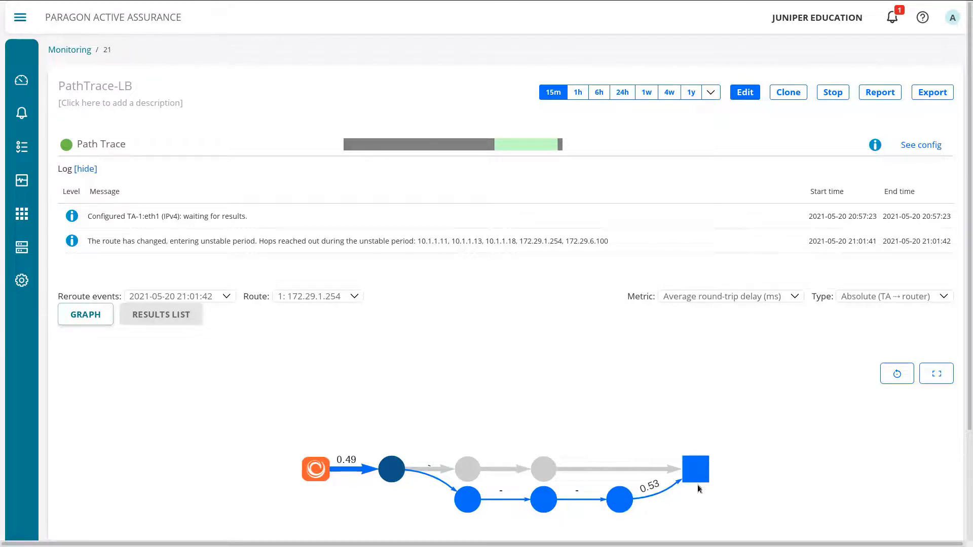
mouse_move(694, 513)
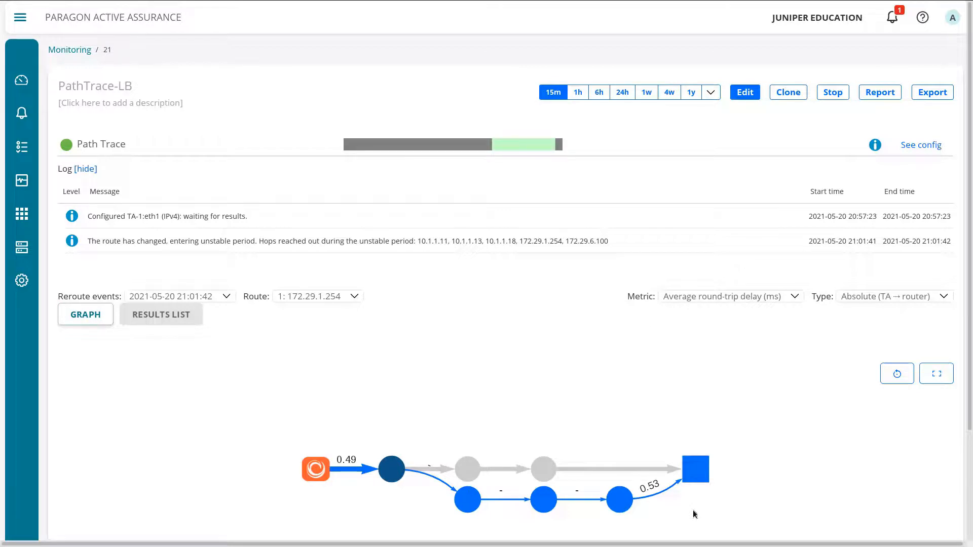
mouse_move(352, 477)
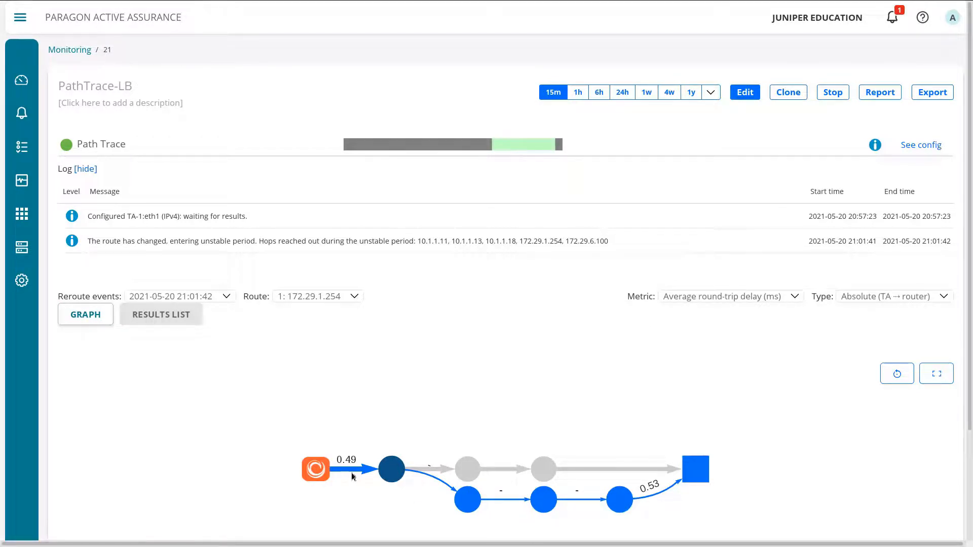
mouse_move(558, 467)
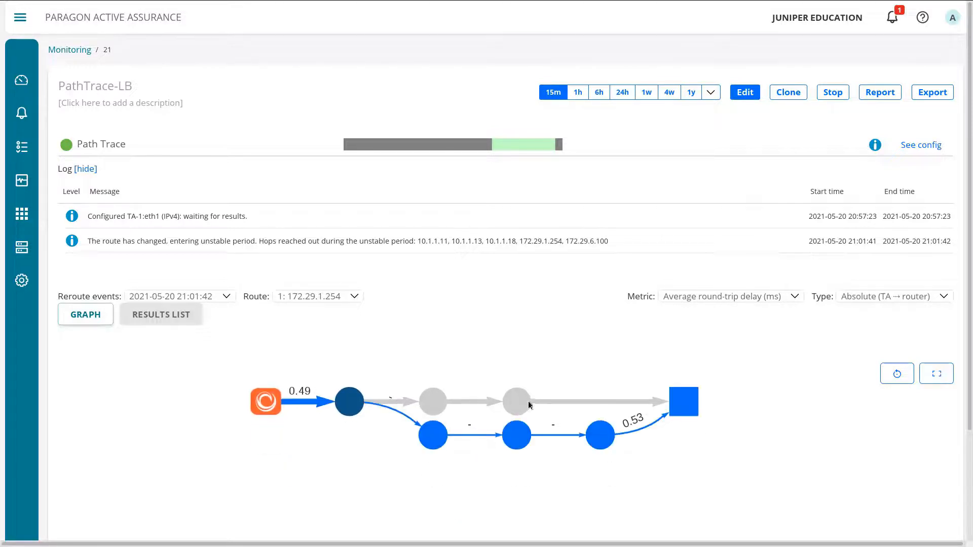
mouse_move(517, 401)
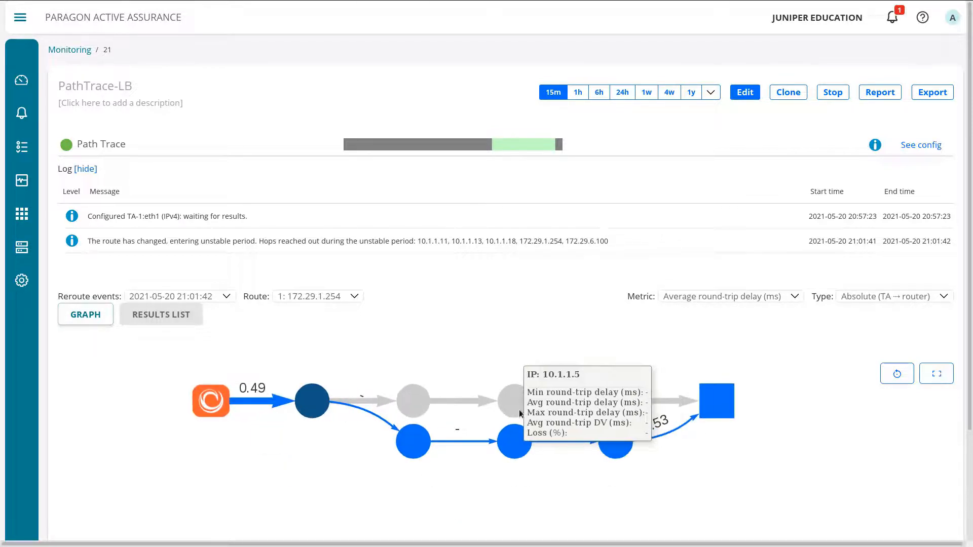
mouse_move(323, 446)
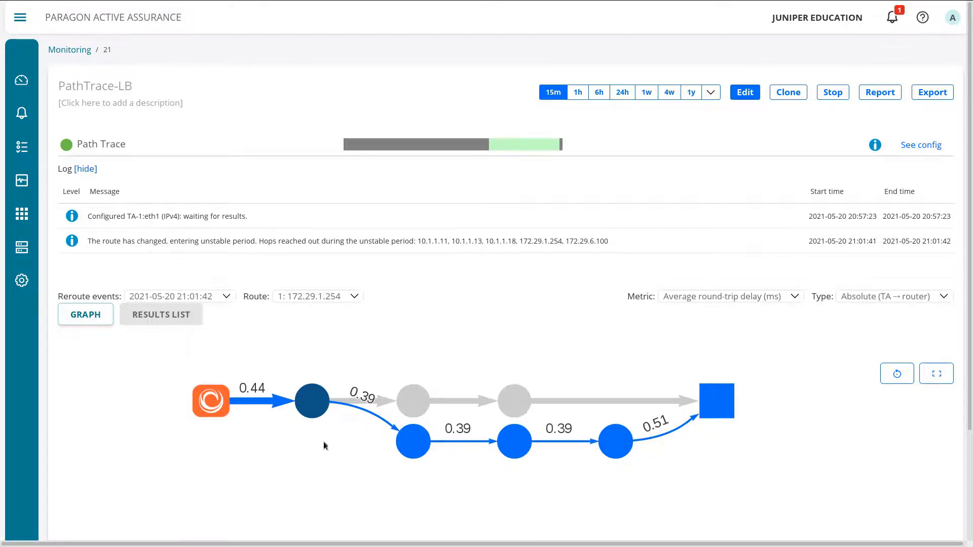
mouse_move(467, 404)
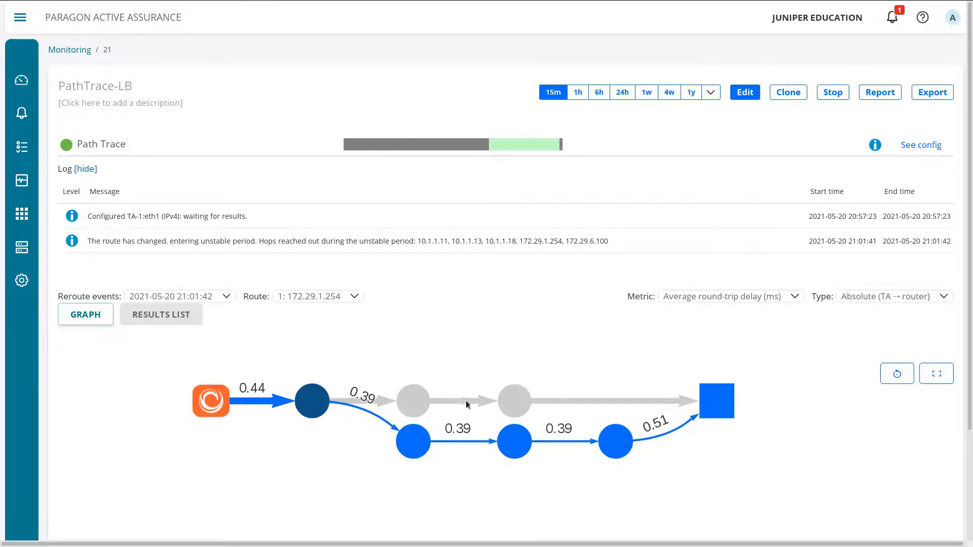
mouse_move(472, 448)
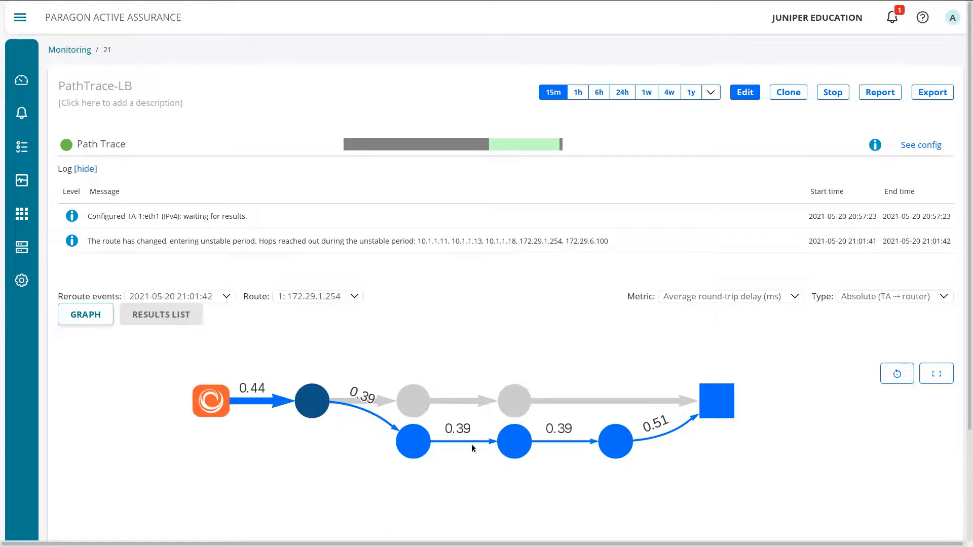
mouse_move(157, 371)
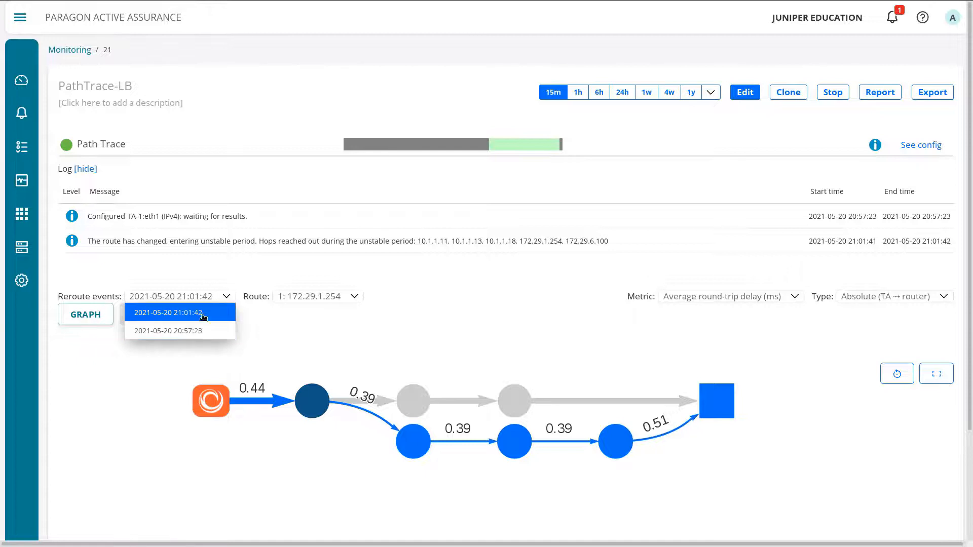
mouse_move(168, 331)
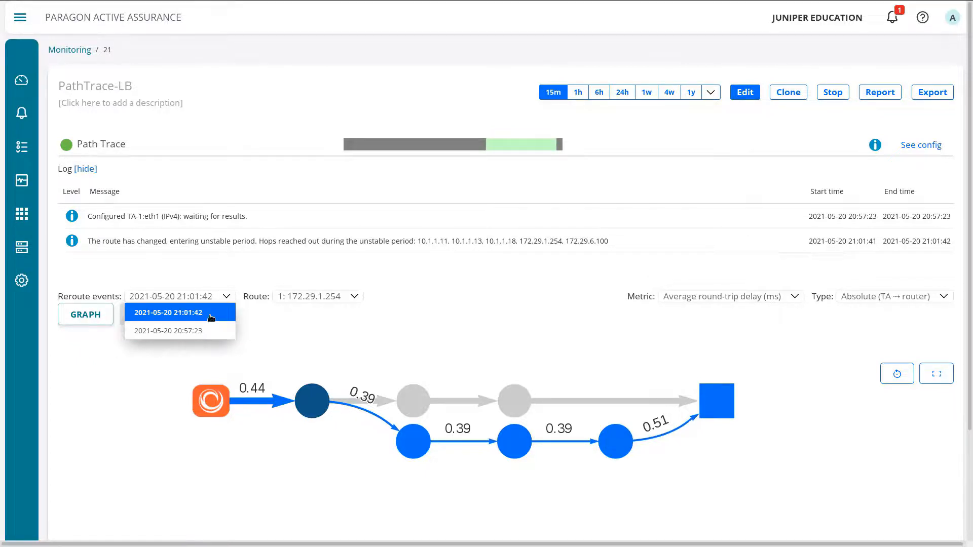
left_click(168, 330)
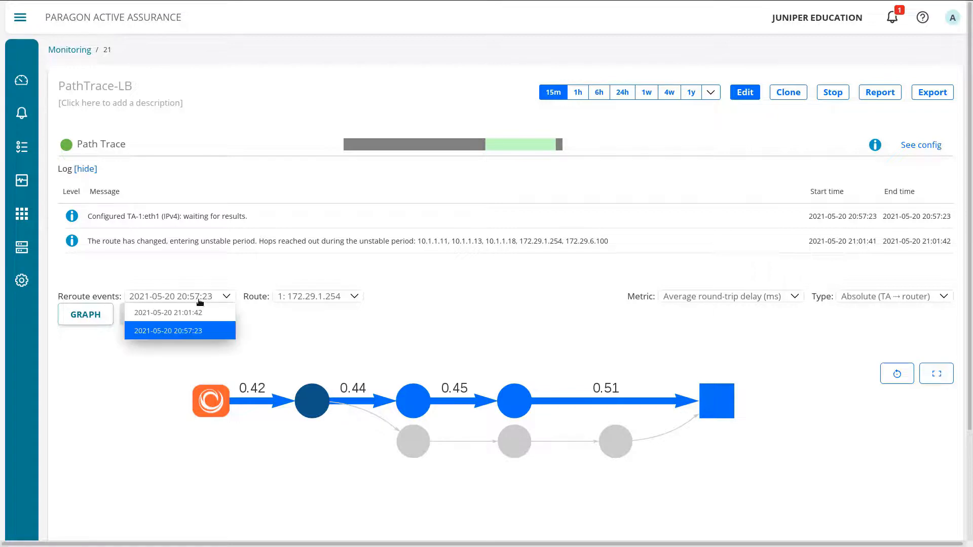
mouse_move(168, 312)
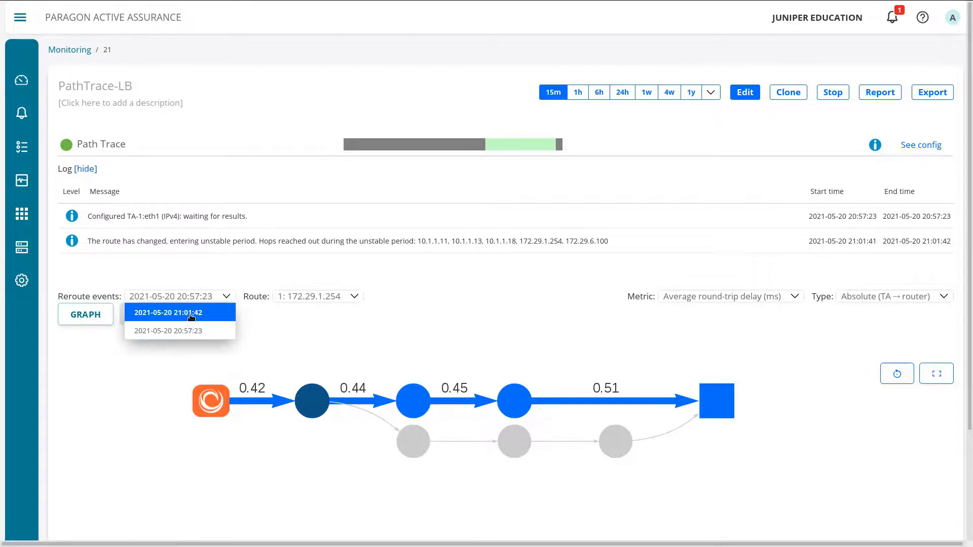
left_click(178, 313)
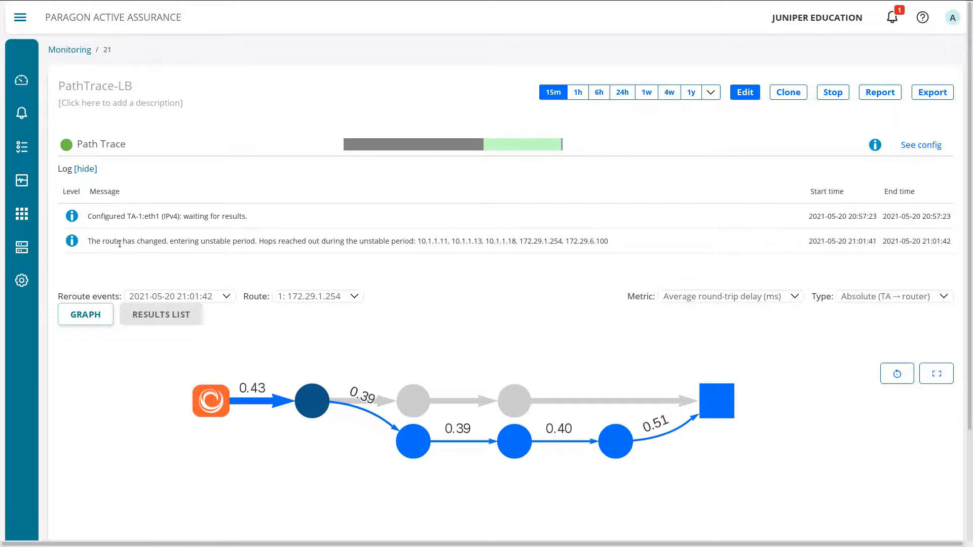
double_click(171, 241)
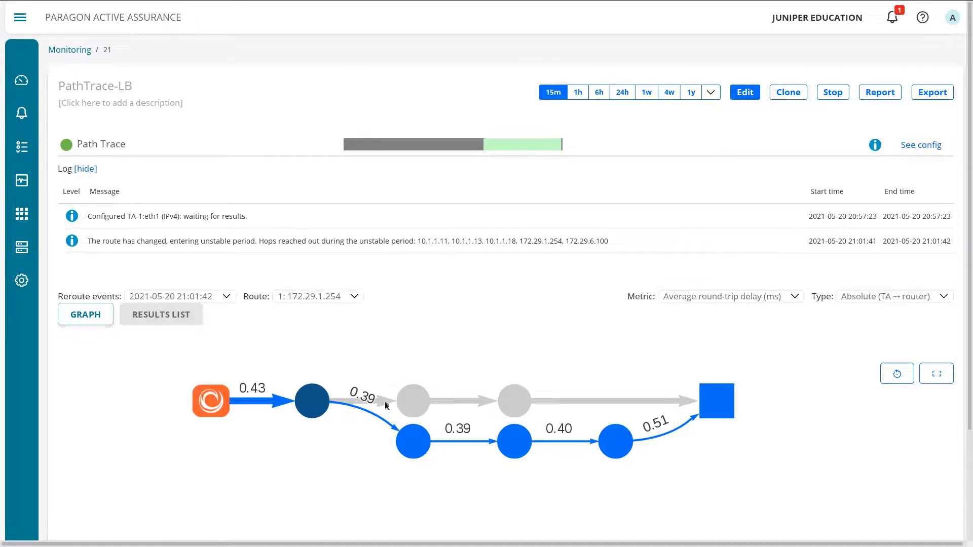
mouse_move(527, 459)
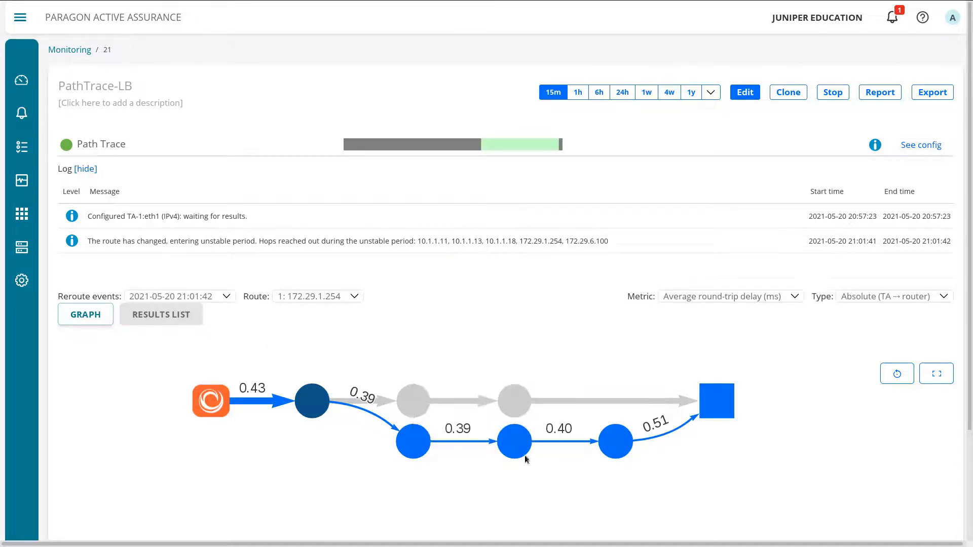
mouse_move(615, 442)
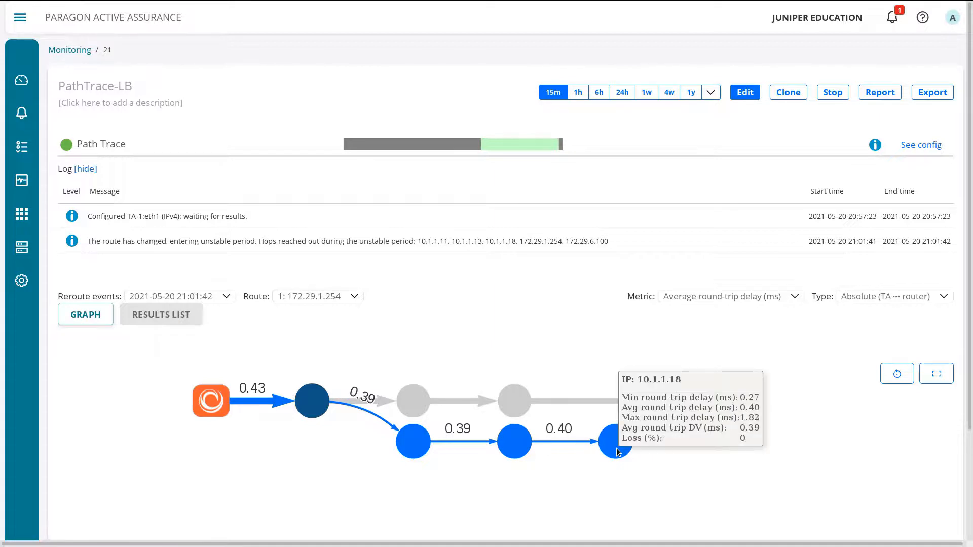
mouse_move(503, 146)
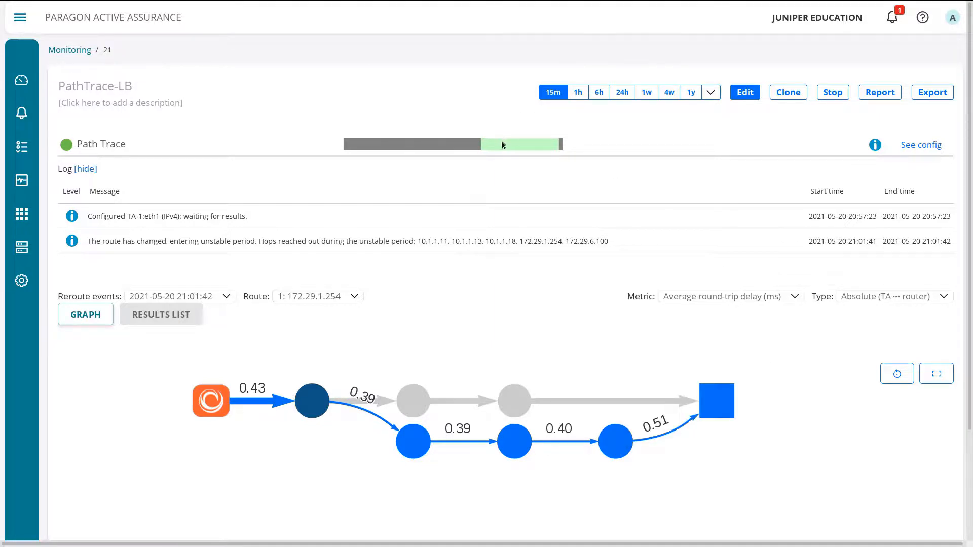
mouse_move(539, 147)
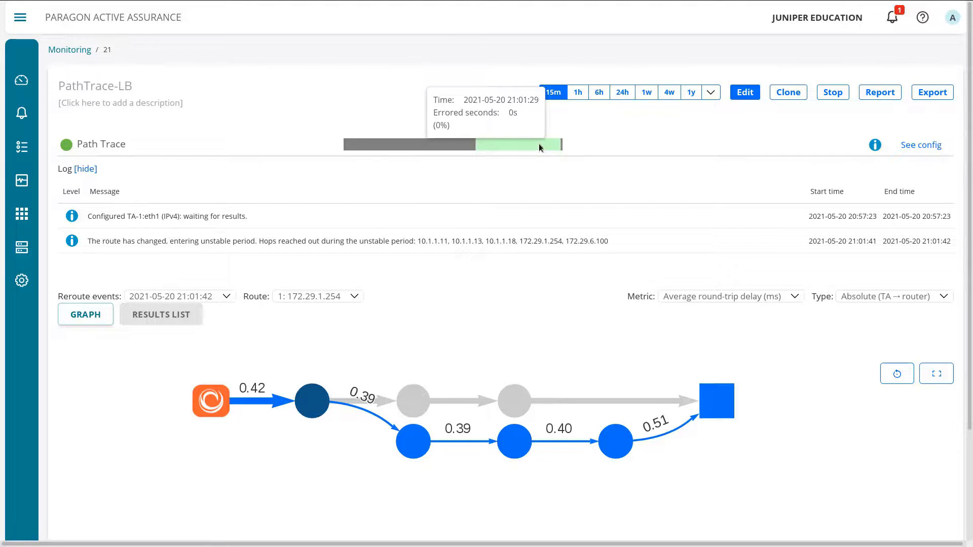
mouse_move(410, 399)
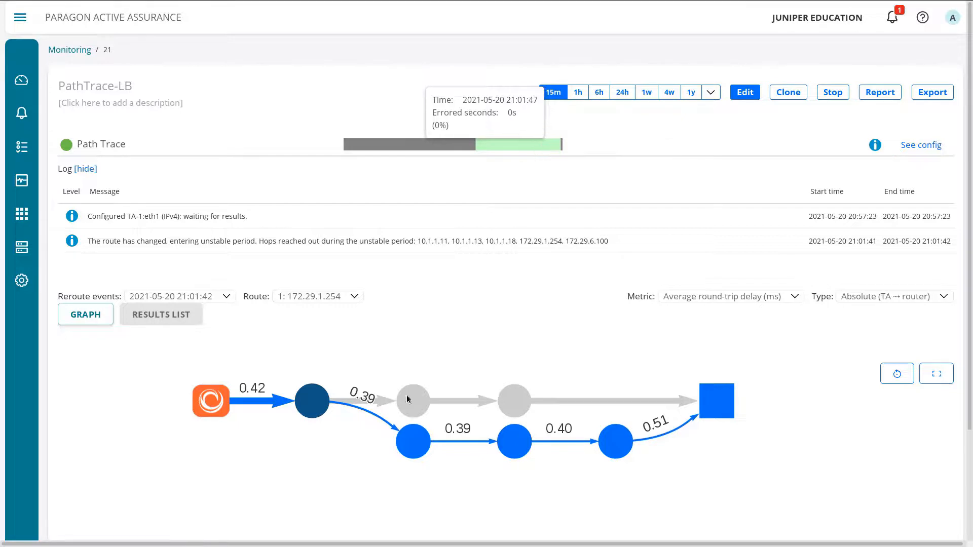
mouse_move(530, 149)
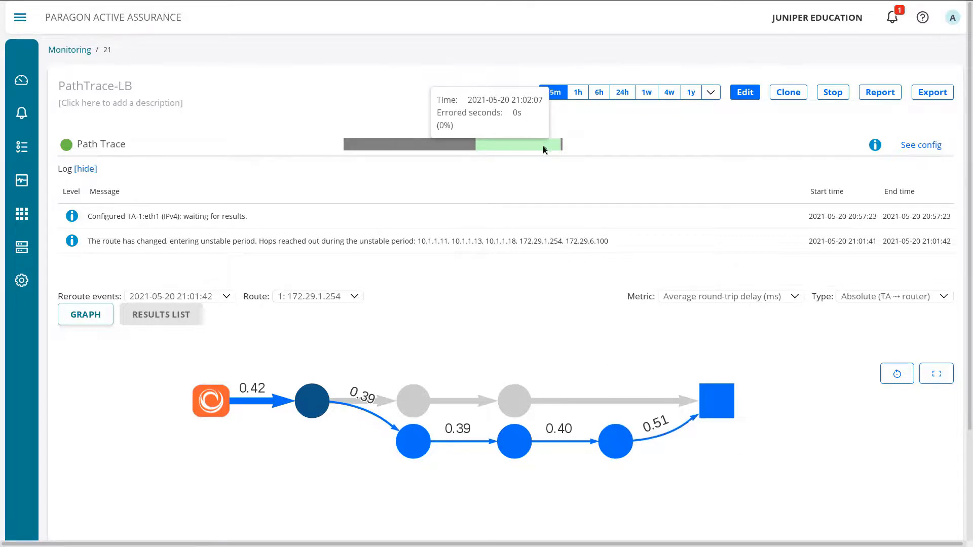
mouse_move(630, 170)
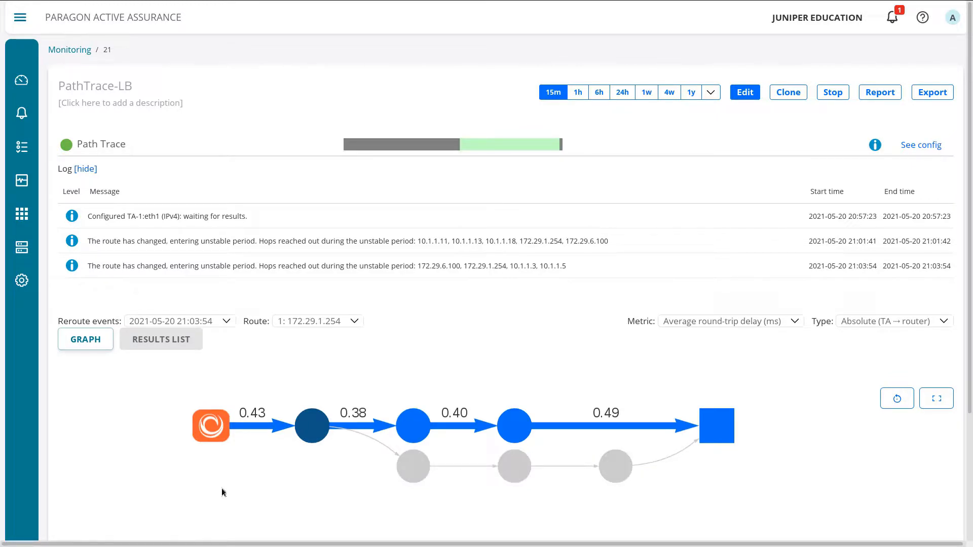
mouse_move(299, 493)
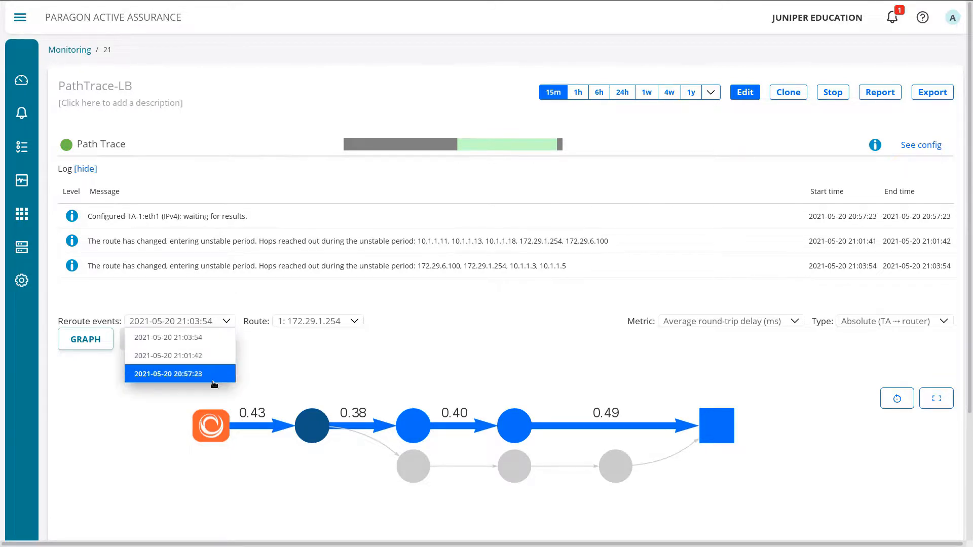
View reroute event 20:57:23, then switch to the latest 21:03:54 event
left_click(171, 373)
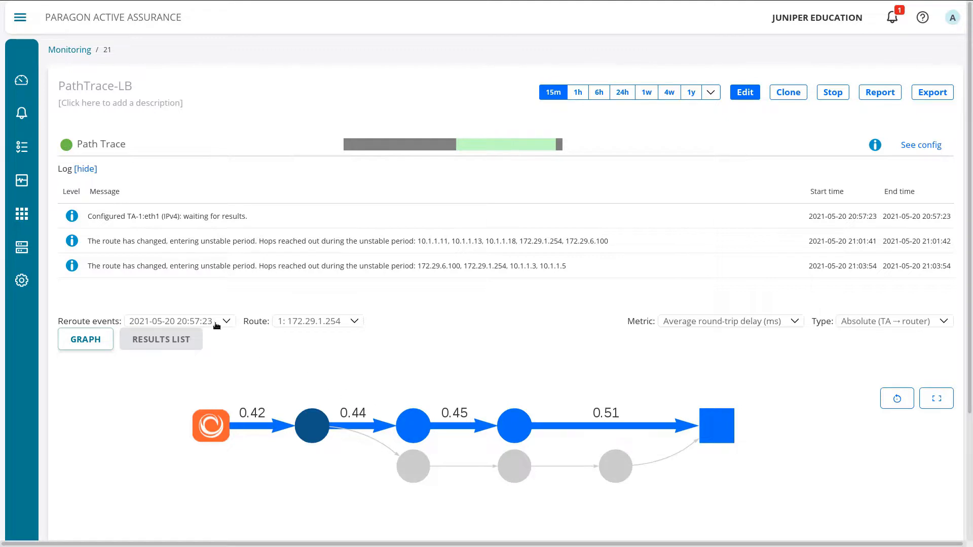
left_click(225, 321)
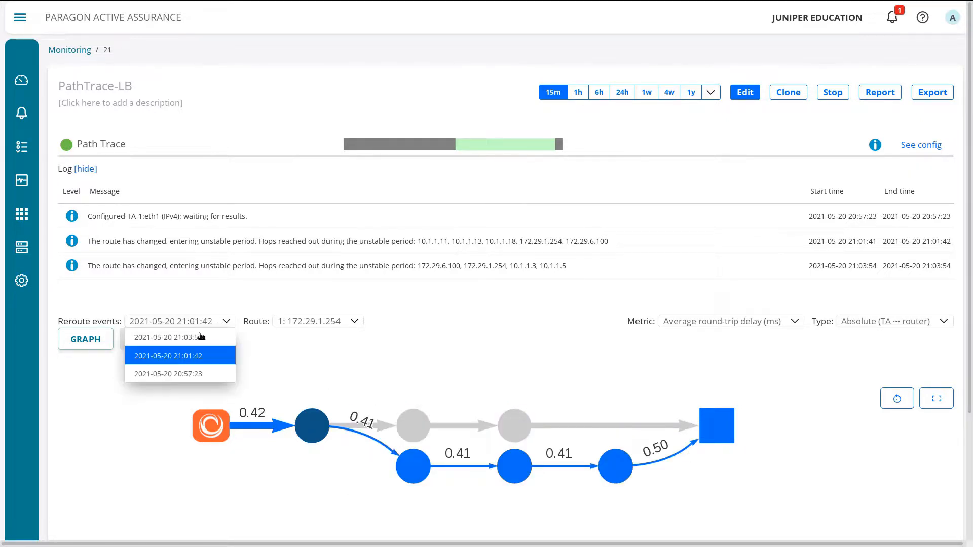
left_click(168, 337)
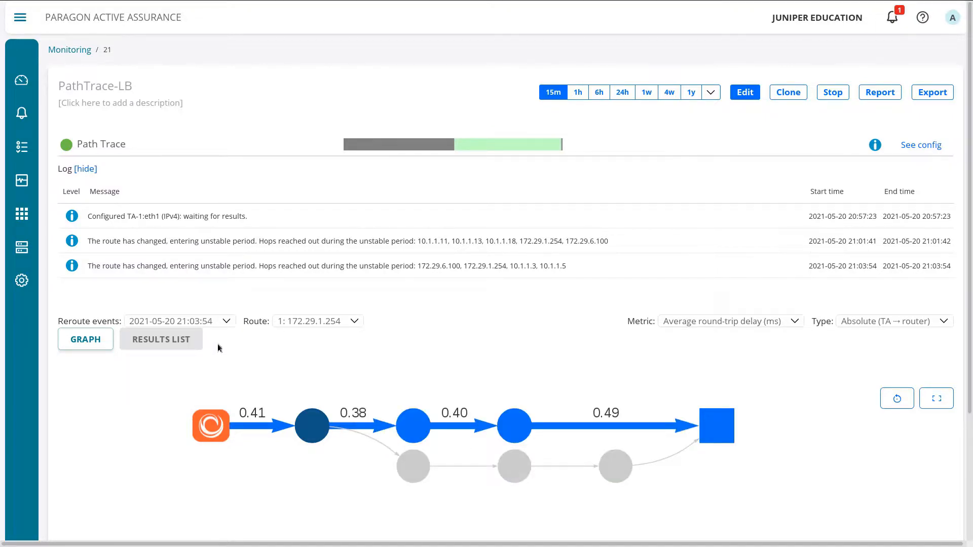